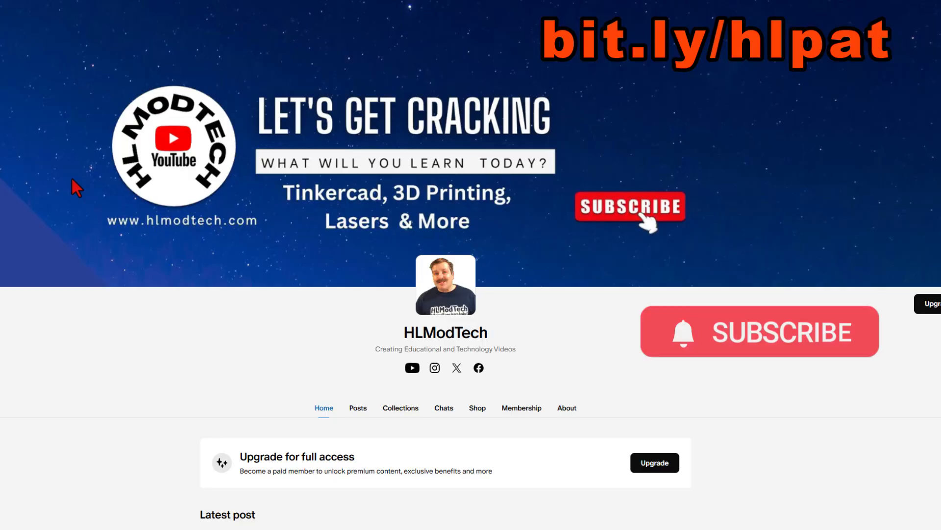
{"action": "mouse_move", "coordinate": [763, 150]}
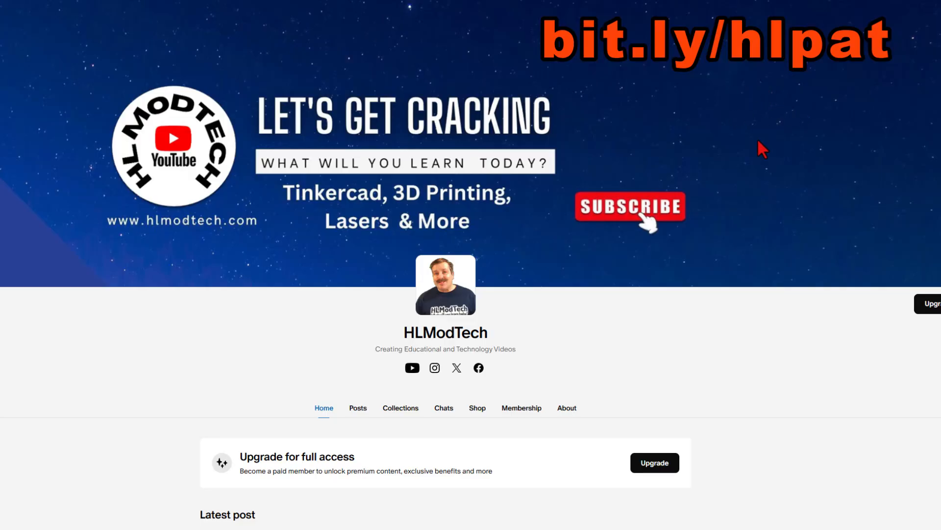
{"action": "mouse_move", "coordinate": [565, 377]}
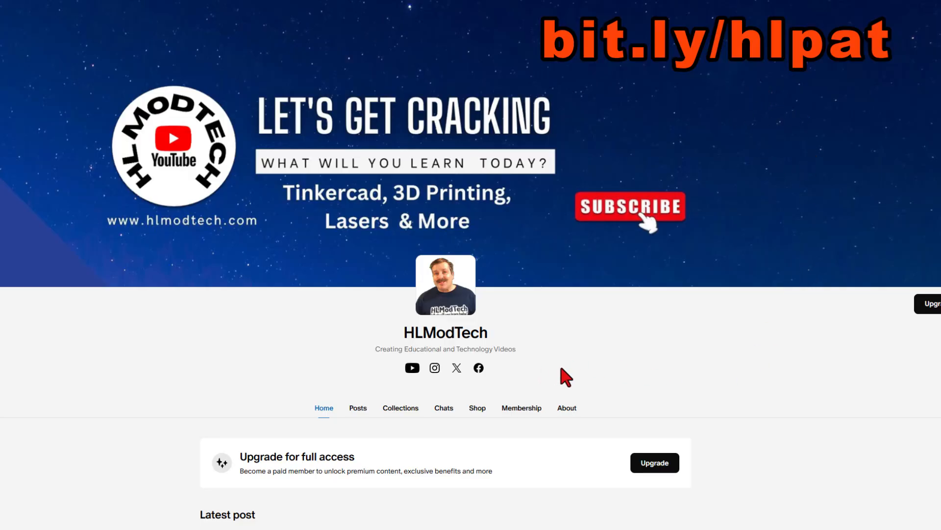
{"action": "mouse_move", "coordinate": [359, 425]}
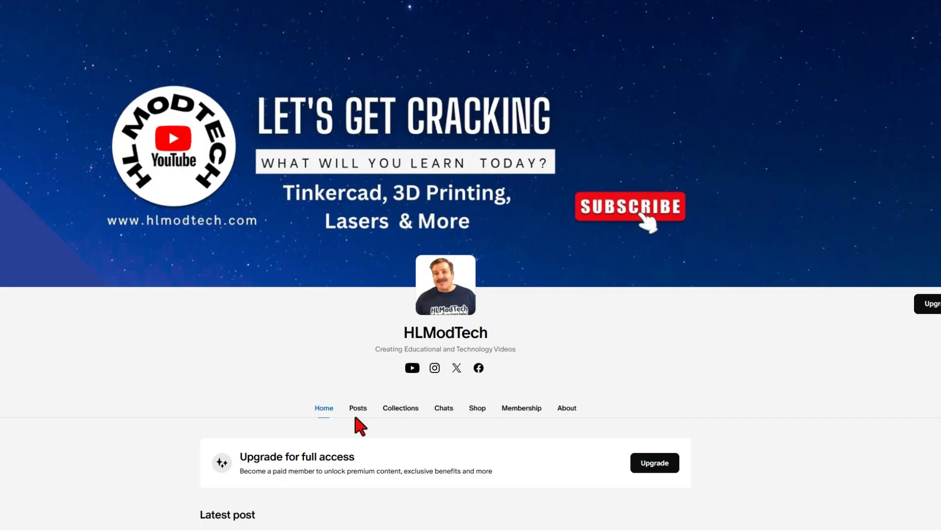
Open the Chats section of the HLModTech Patreon creator page.
{"action": "left_click", "coordinate": [443, 407]}
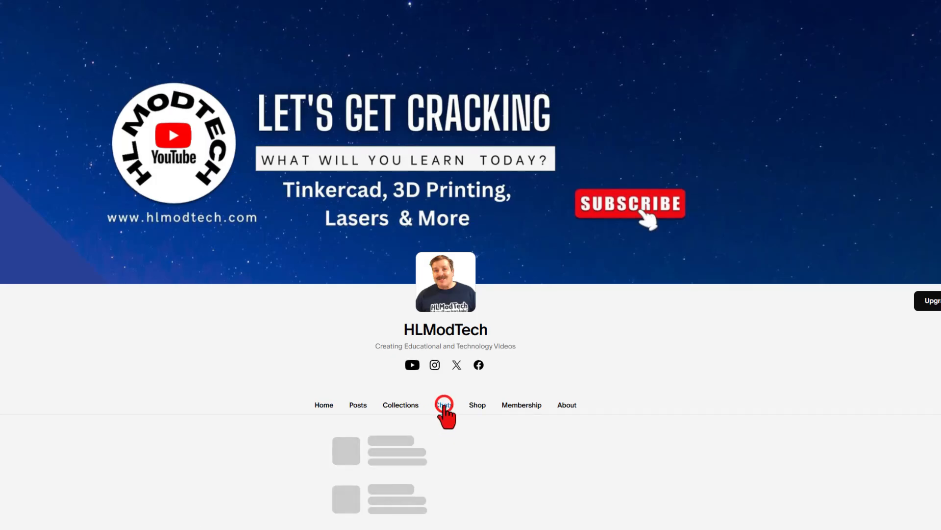
Open the Design Wish List chat and scroll down to the puffy decal request.
{"action": "left_click", "coordinate": [443, 404]}
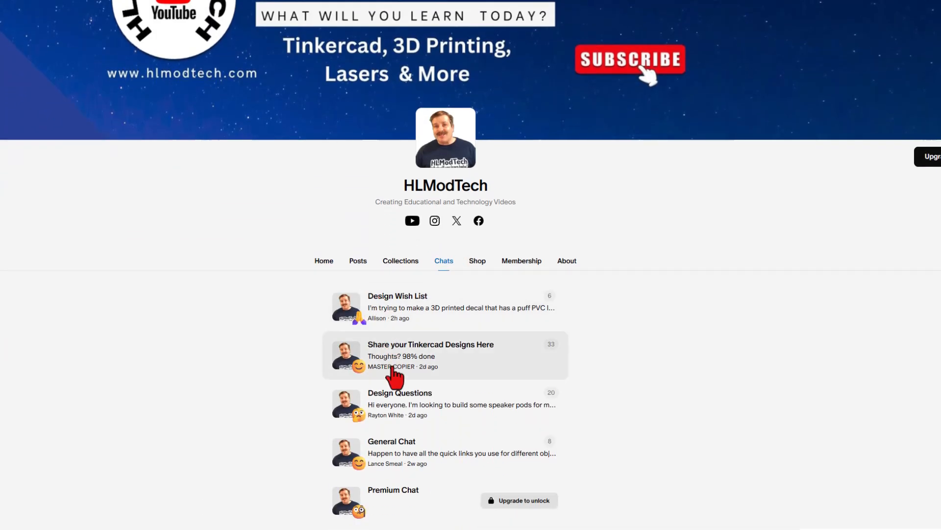
{"action": "mouse_move", "coordinate": [414, 335]}
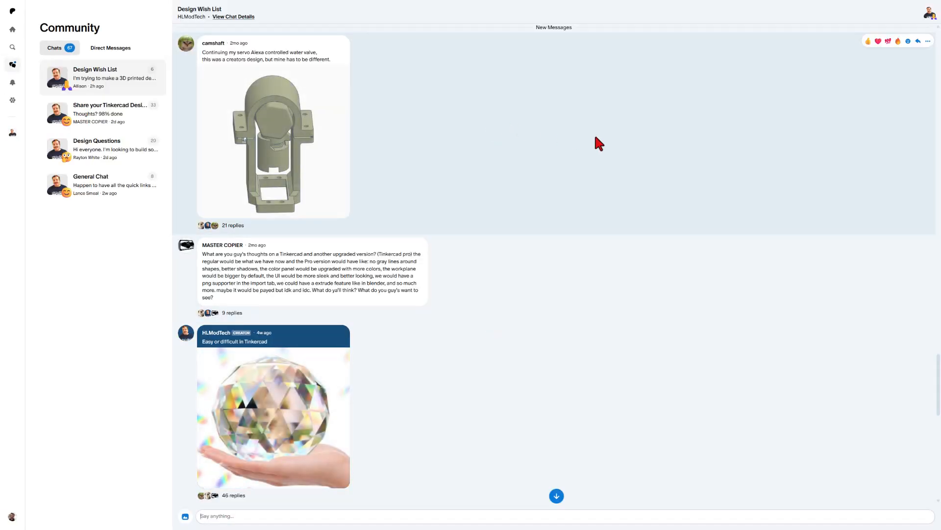
{"action": "scroll", "scroll_direction": "down", "scroll_amount": 3}
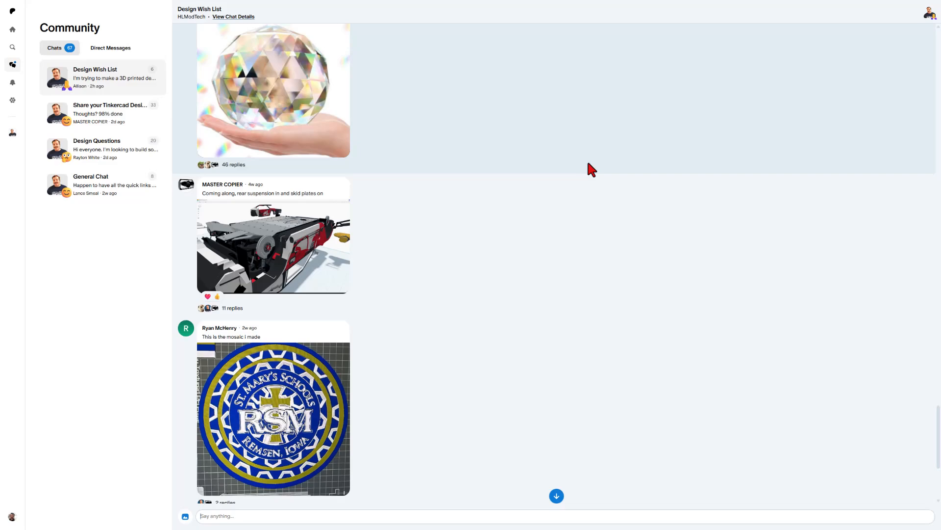
{"action": "scroll", "scroll_direction": "down", "scroll_amount": 3}
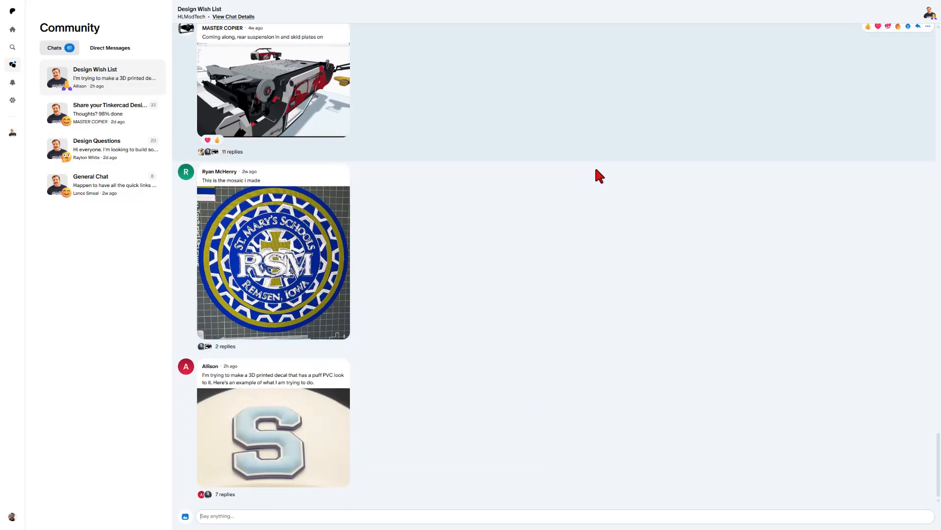
Open the decal post's 7 replies and browse the tutorial videos and TN logo image.
{"action": "left_click", "coordinate": [225, 494]}
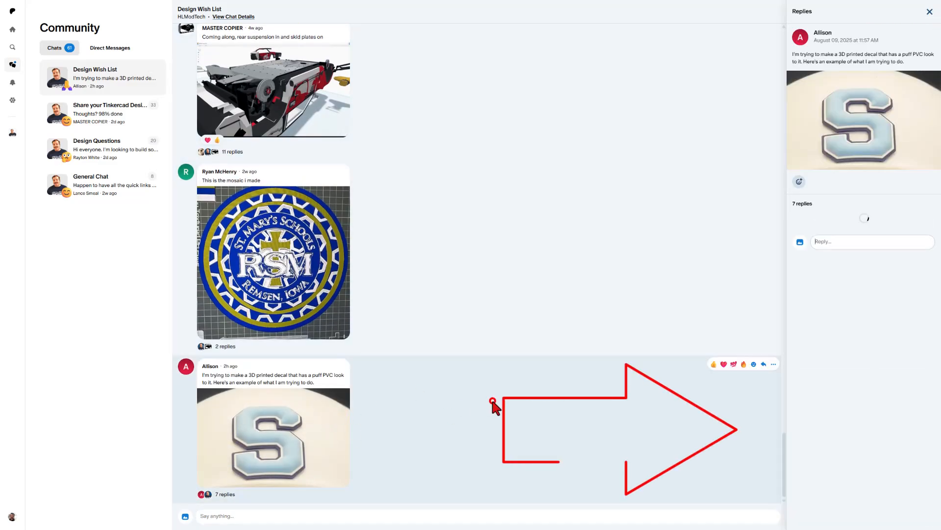
{"action": "scroll", "scroll_direction": "down", "scroll_amount": 3}
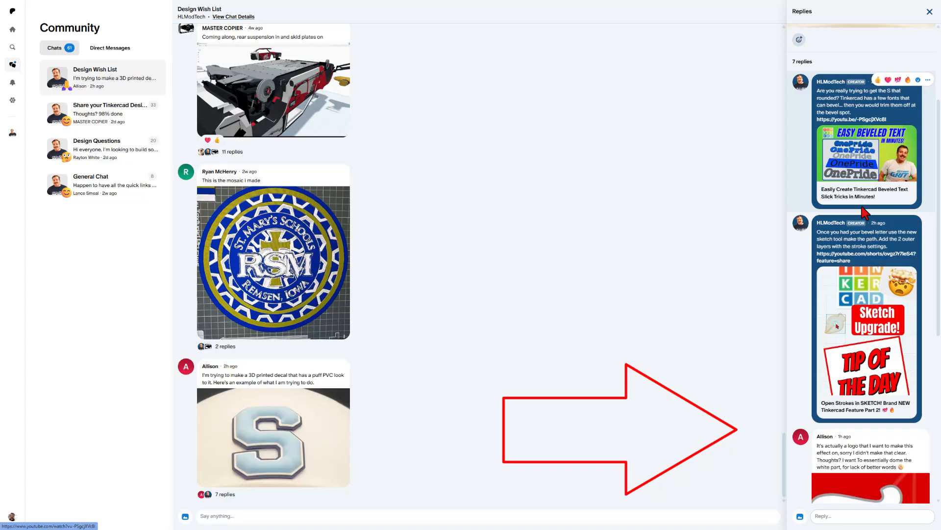
{"action": "scroll", "scroll_direction": "down", "scroll_amount": 3}
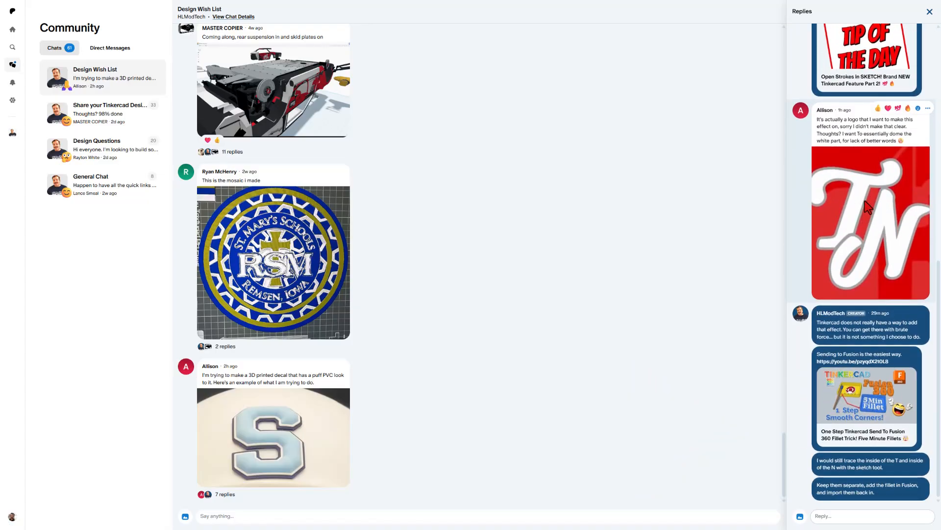
{"action": "scroll", "scroll_direction": "up", "scroll_amount": 3}
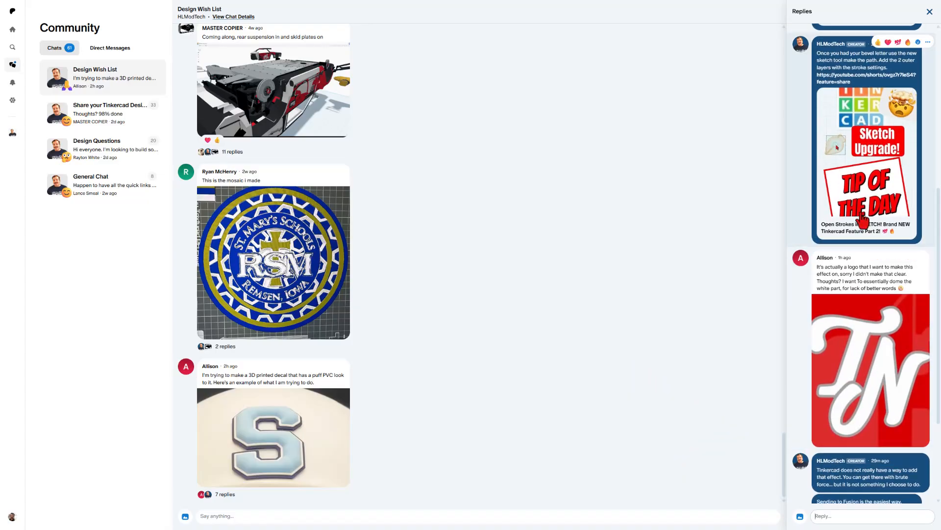
{"action": "scroll", "scroll_direction": "up", "scroll_amount": 3}
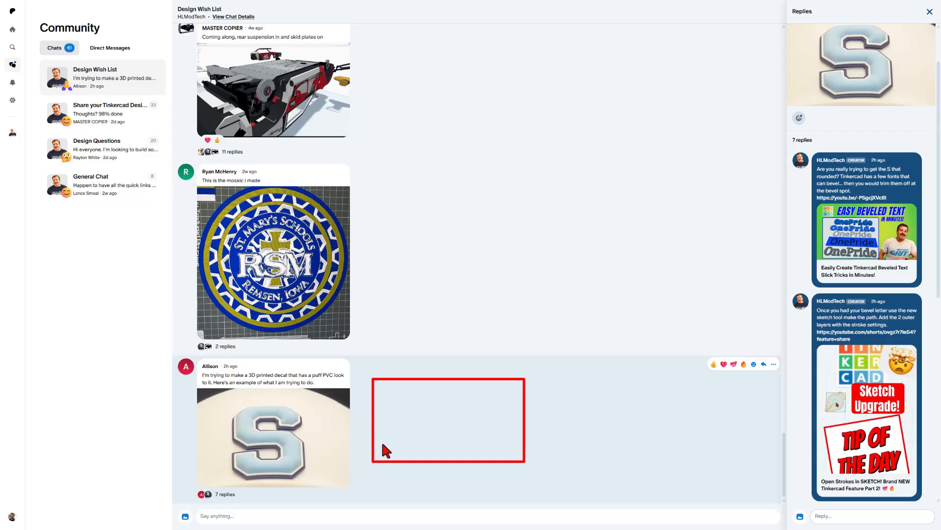
{"action": "mouse_move", "coordinate": [811, 249]}
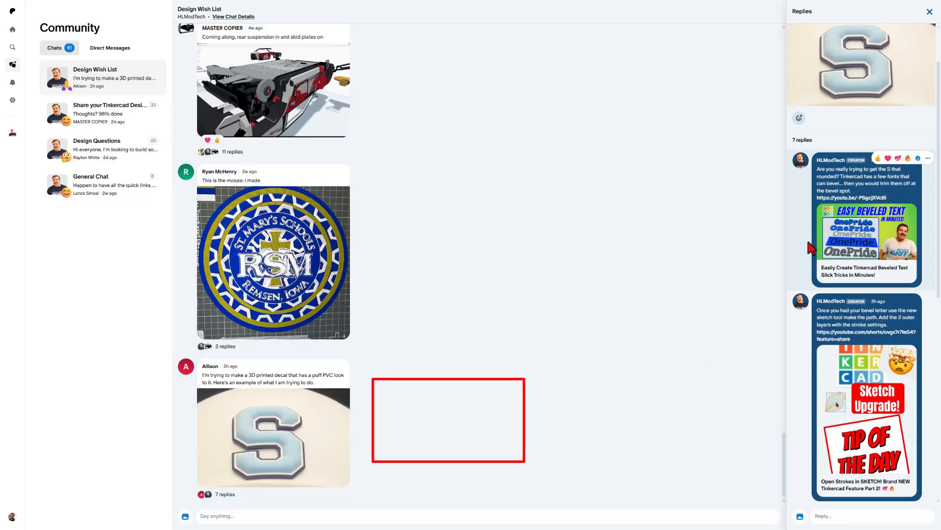
{"action": "scroll", "scroll_direction": "down", "scroll_amount": 3}
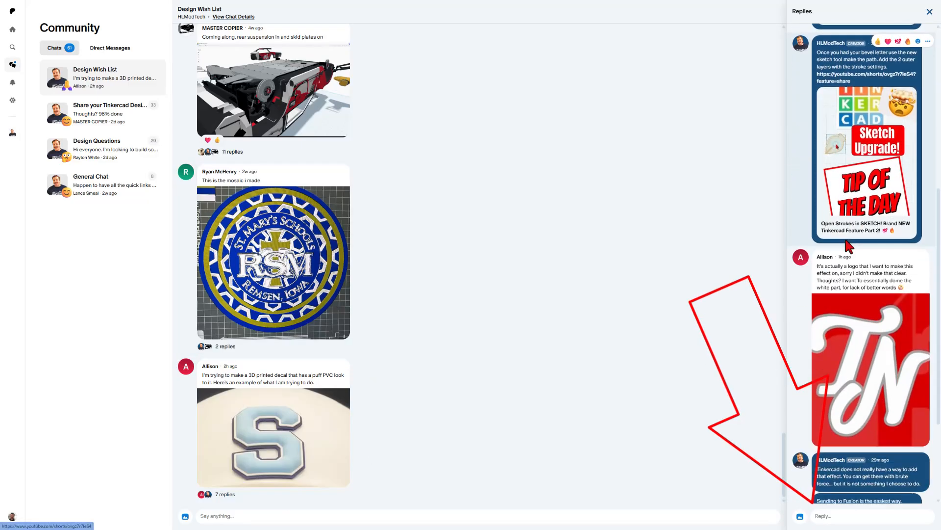
{"action": "scroll", "scroll_direction": "down", "scroll_amount": 3}
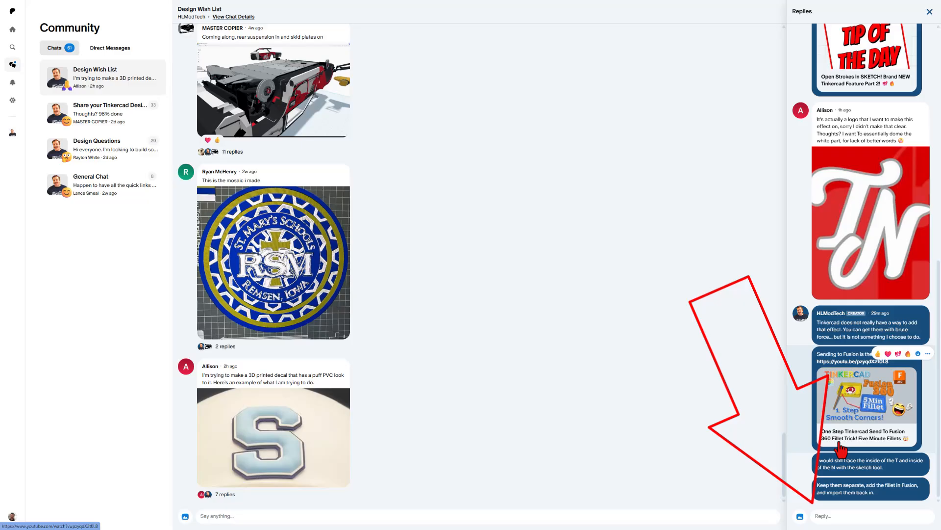
{"action": "scroll", "scroll_direction": "up", "scroll_amount": 3}
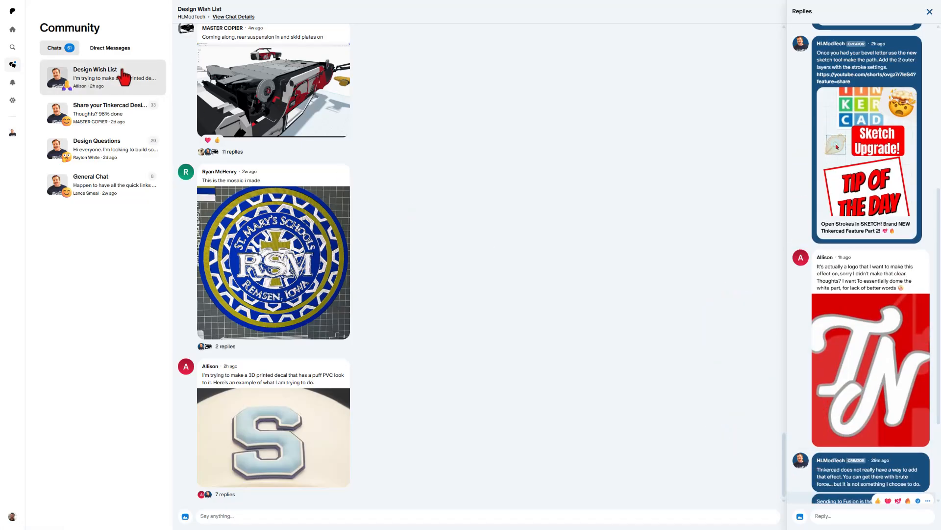
{"action": "mouse_move", "coordinate": [111, 120]}
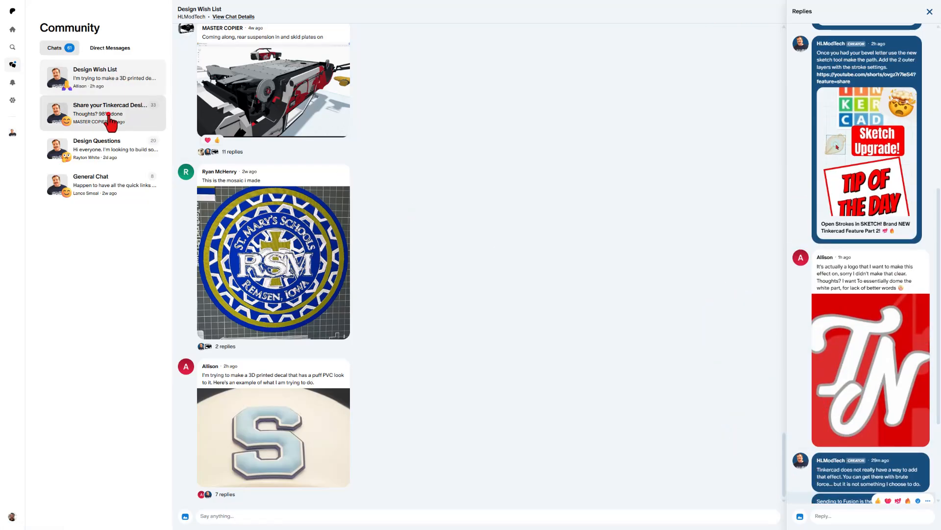
Switch to Share your Tinkercad Designs Here and scroll the rally car post's replies.
{"action": "left_click", "coordinate": [102, 113]}
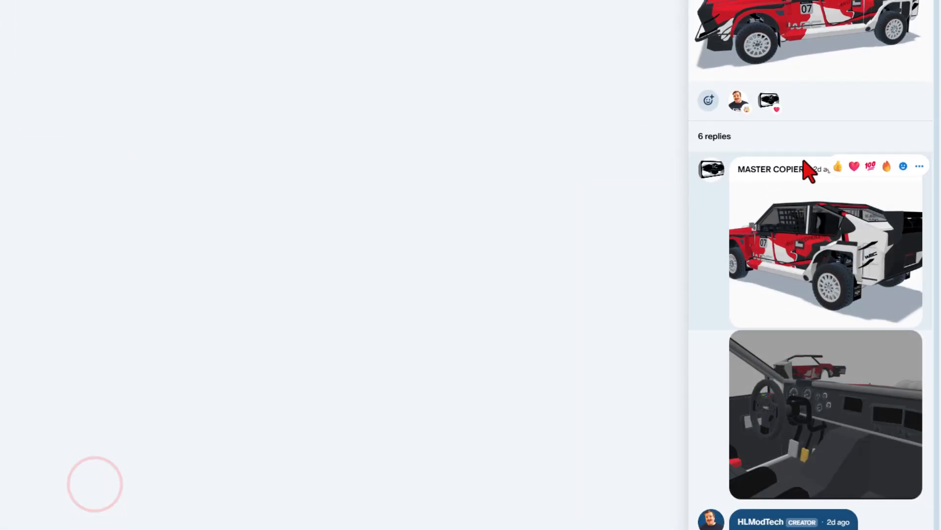
{"action": "scroll", "scroll_direction": "down", "scroll_amount": 3}
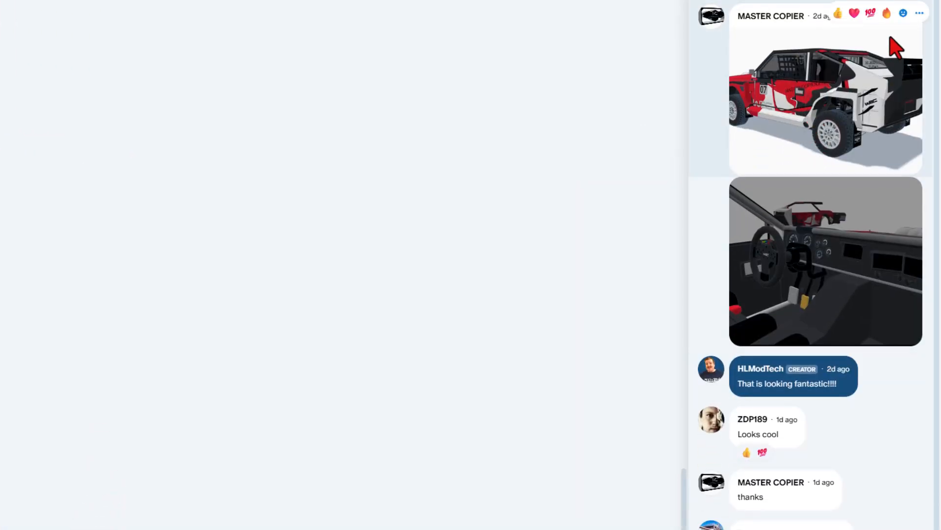
{"action": "scroll", "scroll_direction": "down", "scroll_amount": 3}
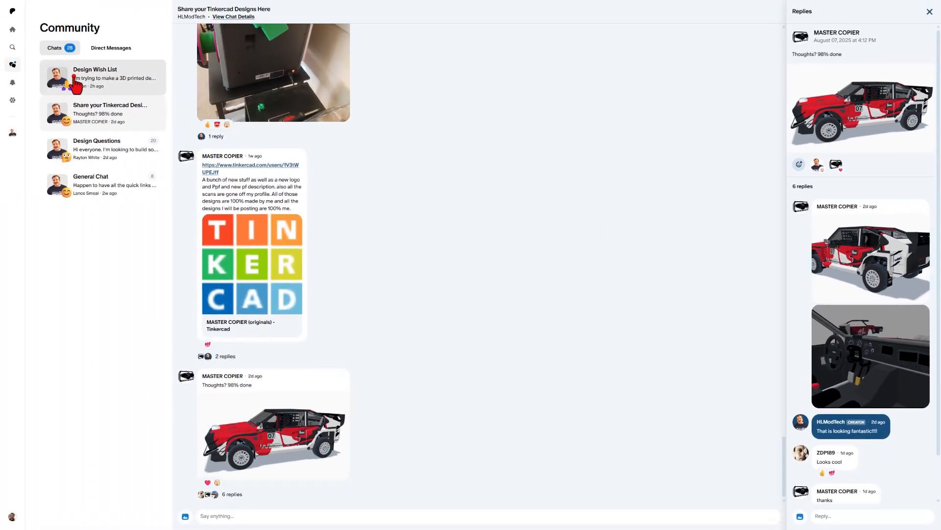
{"action": "left_click", "coordinate": [102, 77]}
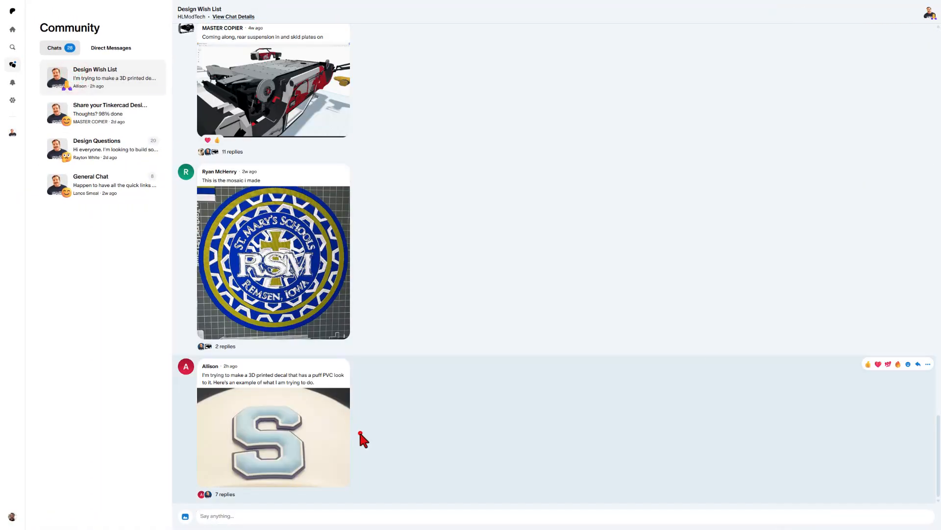
{"action": "left_click", "coordinate": [224, 494]}
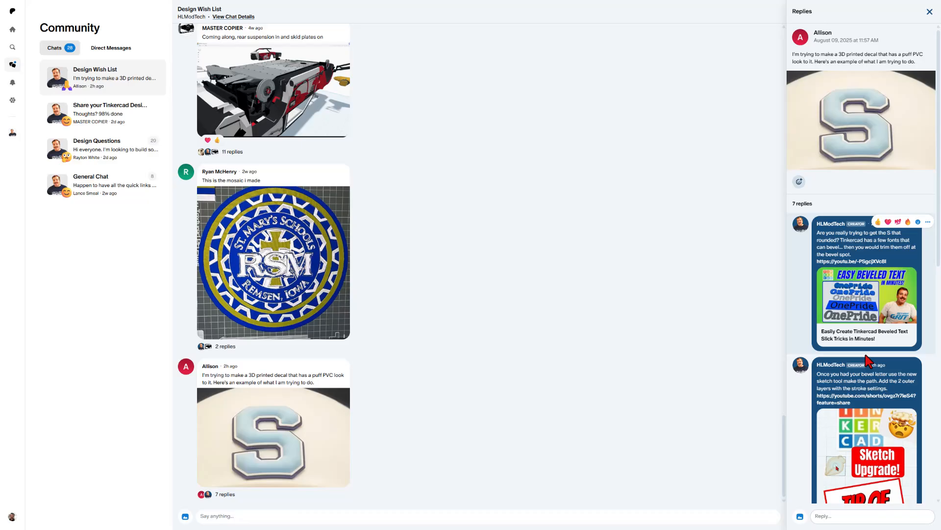
{"action": "scroll", "scroll_direction": "down", "scroll_amount": 3}
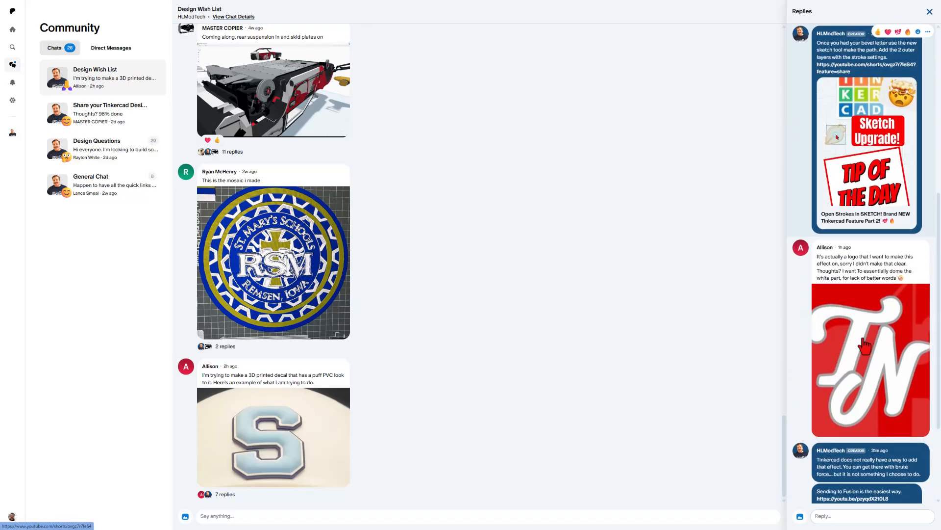
{"action": "scroll", "scroll_direction": "down", "scroll_amount": 3}
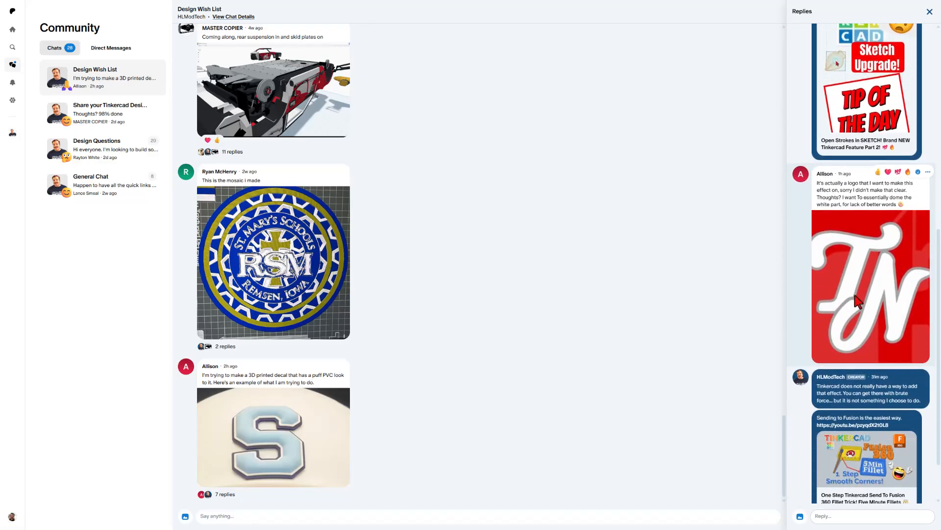
{"action": "mouse_move", "coordinate": [881, 290]}
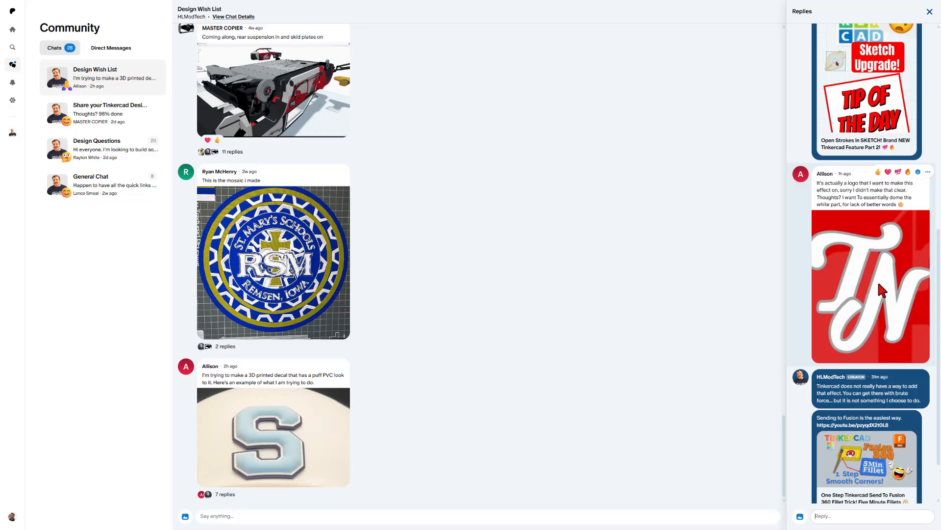
{"action": "mouse_move", "coordinate": [838, 285]}
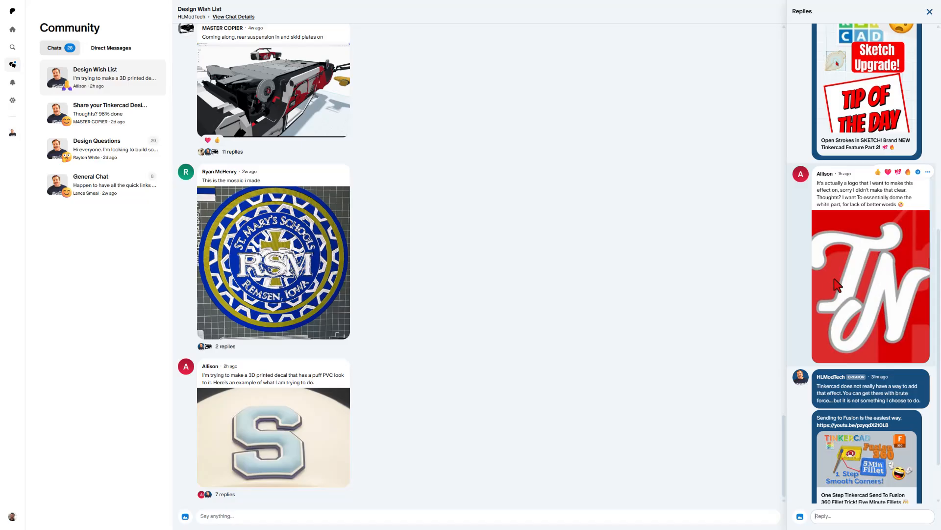
{"action": "mouse_move", "coordinate": [842, 288]}
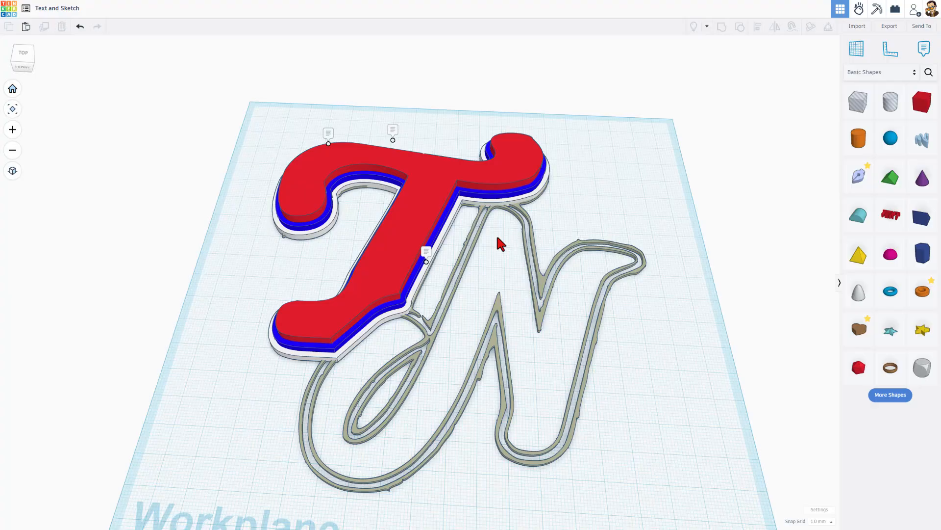
{"action": "mouse_move", "coordinate": [389, 288]}
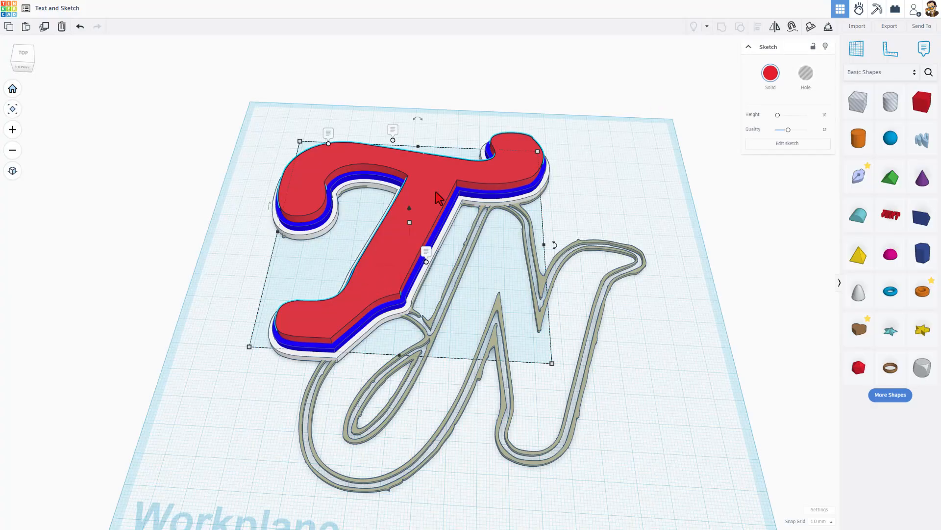
Open the red T sketch of the Text and Sketch design for editing.
{"action": "left_click", "coordinate": [787, 142]}
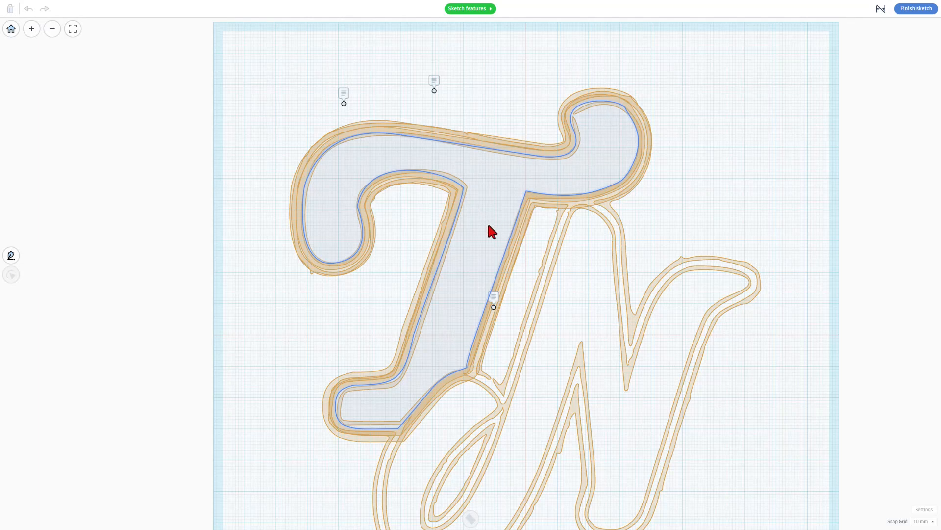
Select the T outline in the sketch editor to show its control points.
{"action": "left_click", "coordinate": [409, 141]}
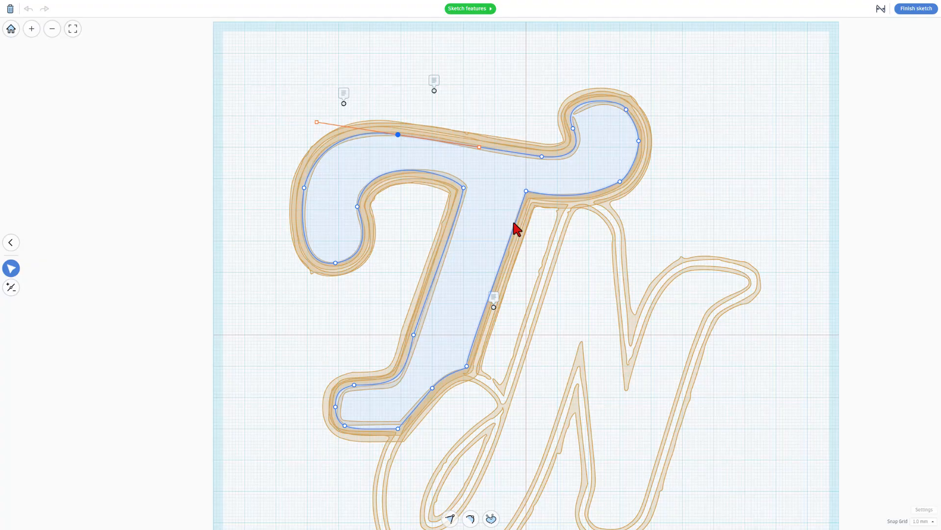
{"action": "left_click", "coordinate": [795, 80]}
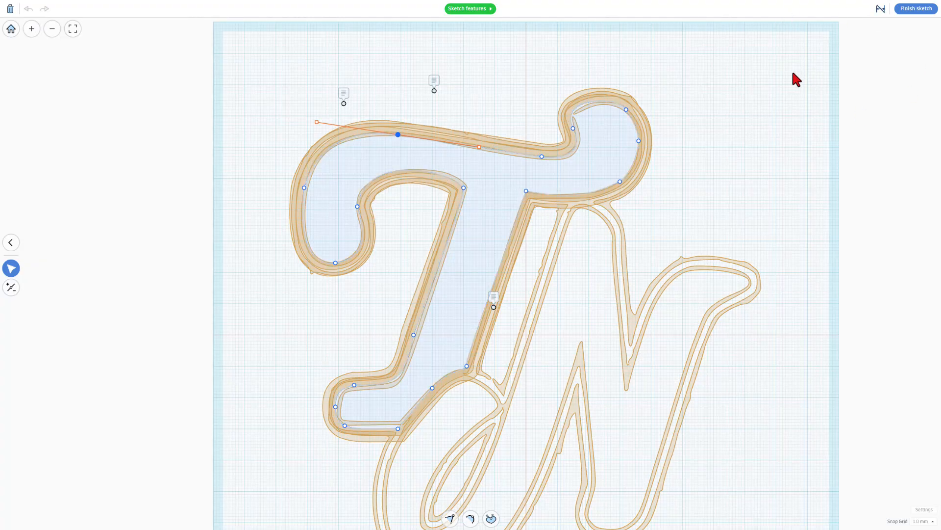
{"action": "mouse_move", "coordinate": [727, 38]}
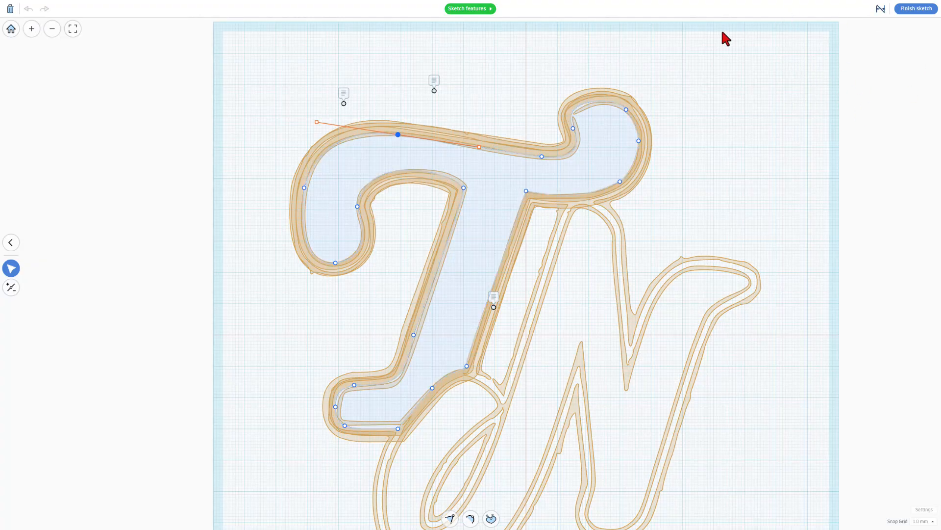
{"action": "mouse_move", "coordinate": [915, 8]}
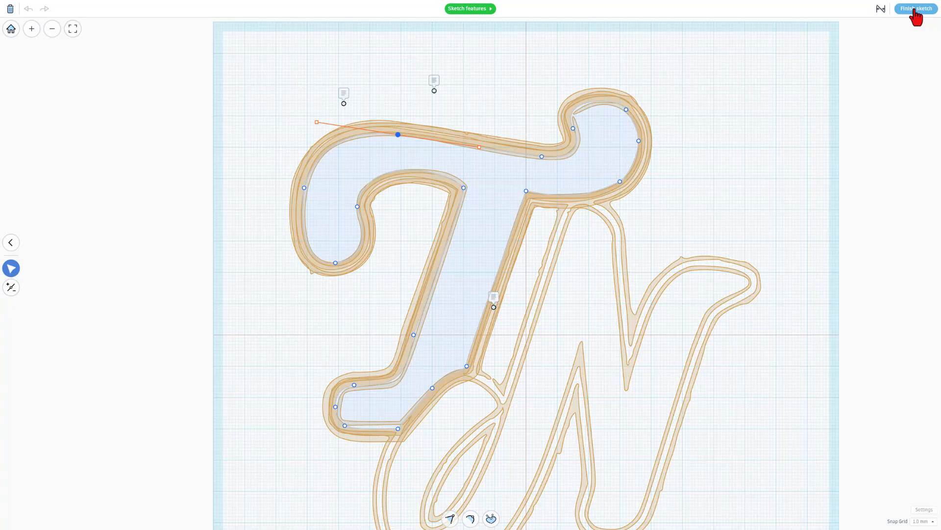
Finish the T sketch, then open and close the blue layer's sketch to check its 2.0 stroke.
{"action": "left_click", "coordinate": [915, 8]}
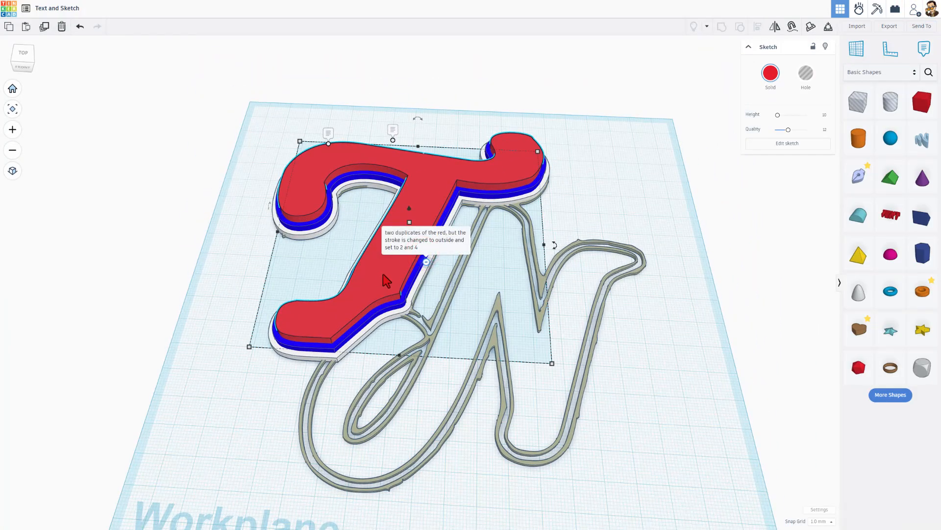
{"action": "left_click", "coordinate": [771, 73]}
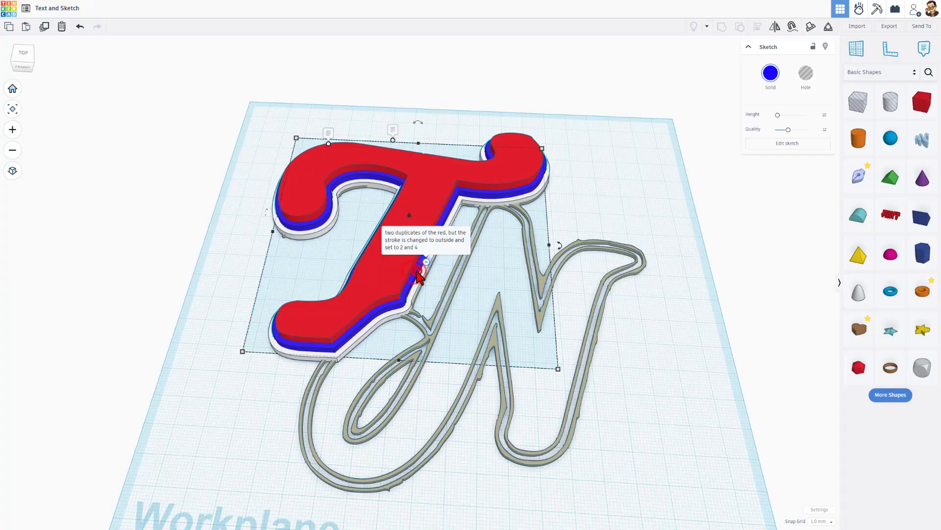
{"action": "left_click", "coordinate": [787, 143]}
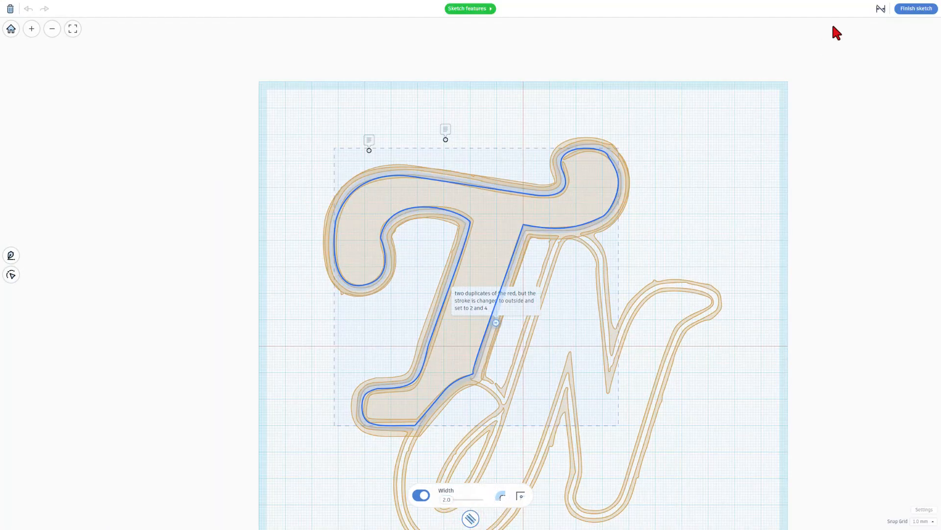
{"action": "left_click", "coordinate": [915, 7]}
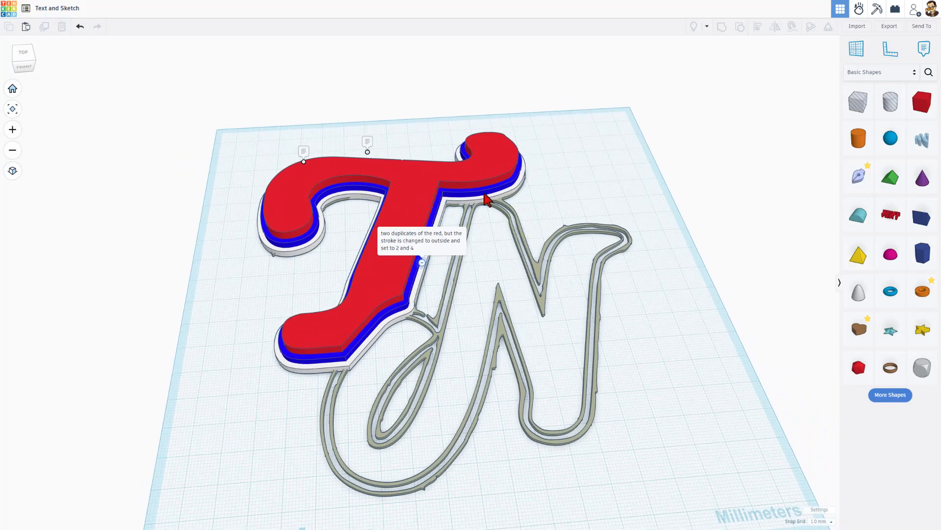
{"action": "mouse_move", "coordinate": [583, 204]}
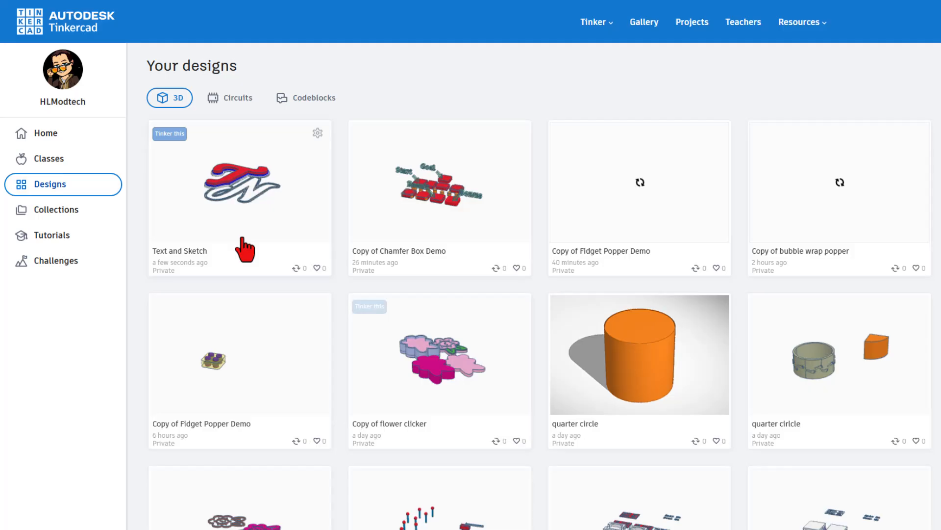
Set the Text and Sketch design's privacy to Share link and save it.
{"action": "left_click", "coordinate": [318, 133]}
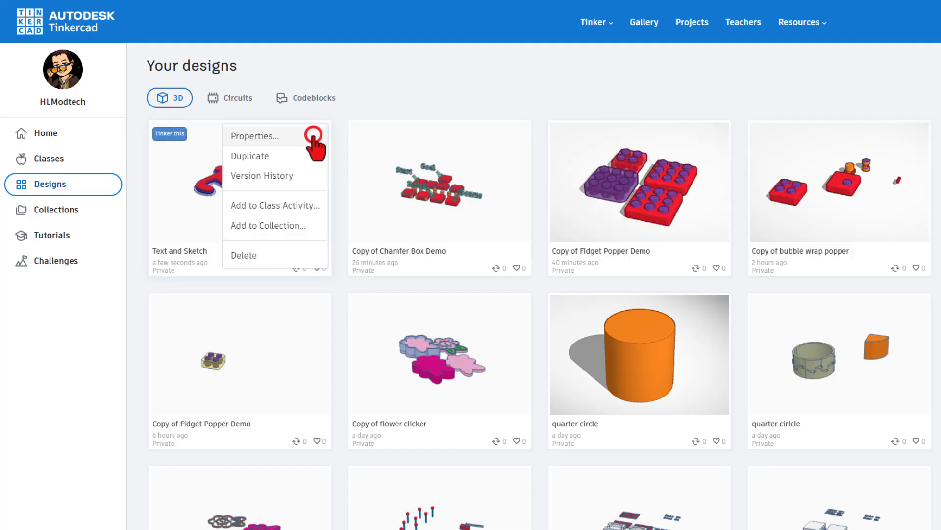
{"action": "left_click", "coordinate": [255, 136]}
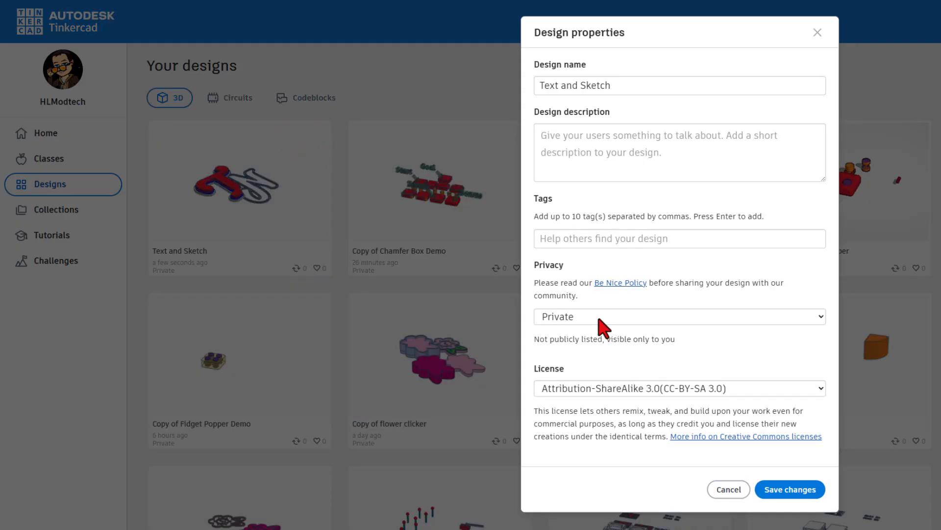
{"action": "left_click", "coordinate": [679, 316]}
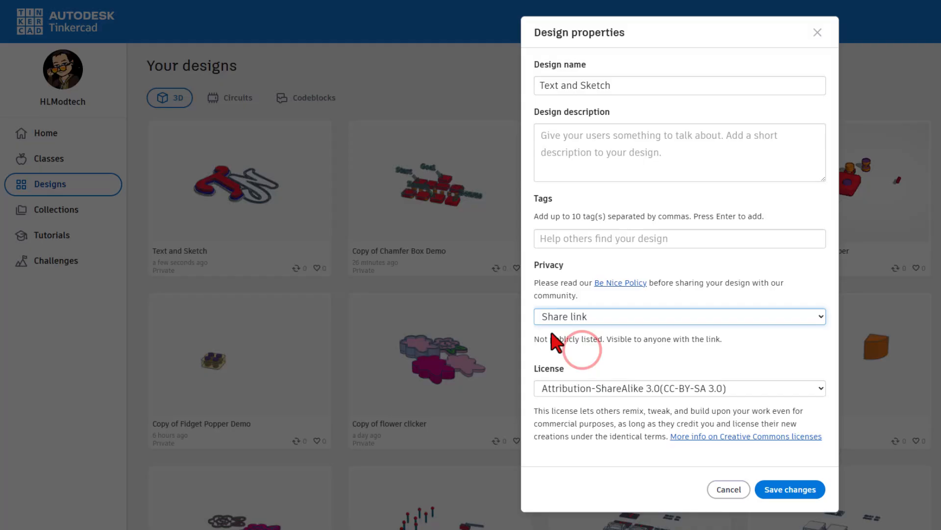
{"action": "left_click", "coordinate": [789, 489]}
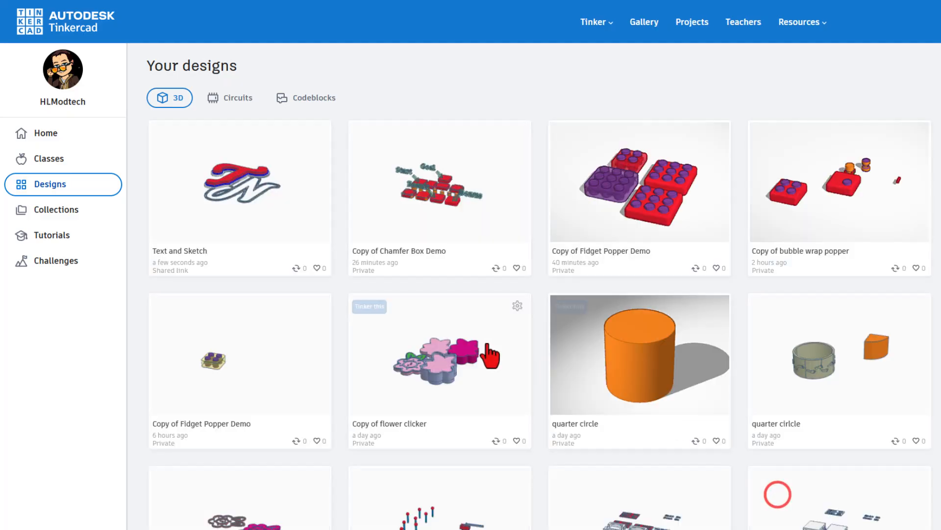
Copy the share link from the design's details page, then close the details view.
{"action": "left_click", "coordinate": [239, 181]}
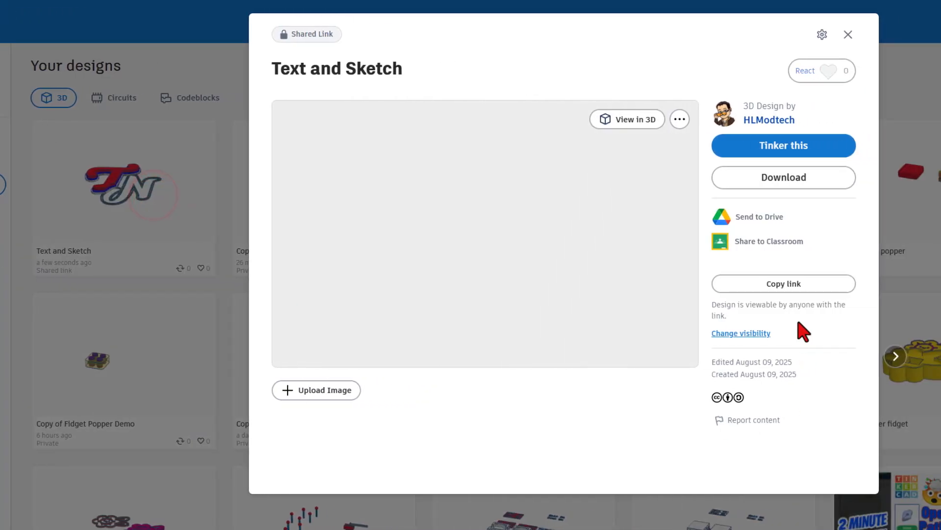
{"action": "left_click", "coordinate": [783, 284]}
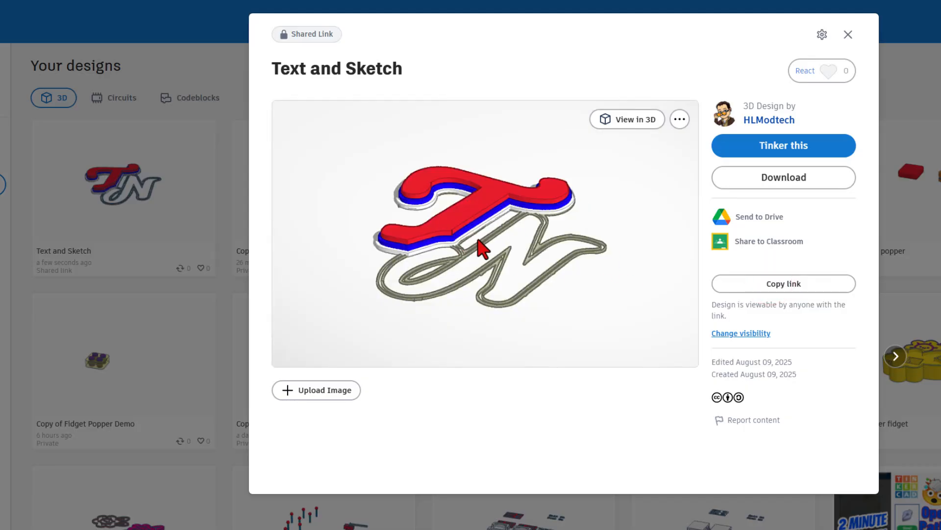
{"action": "mouse_move", "coordinate": [449, 183]}
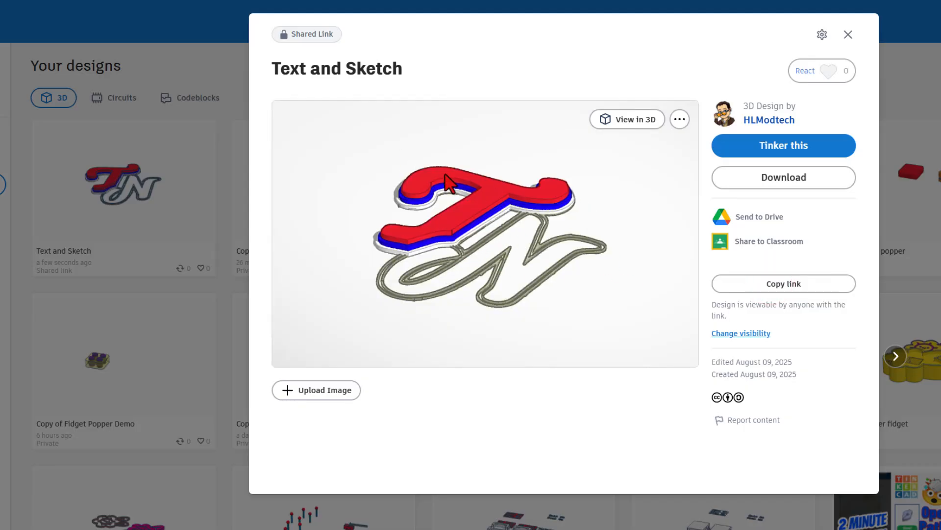
{"action": "mouse_move", "coordinate": [555, 237]}
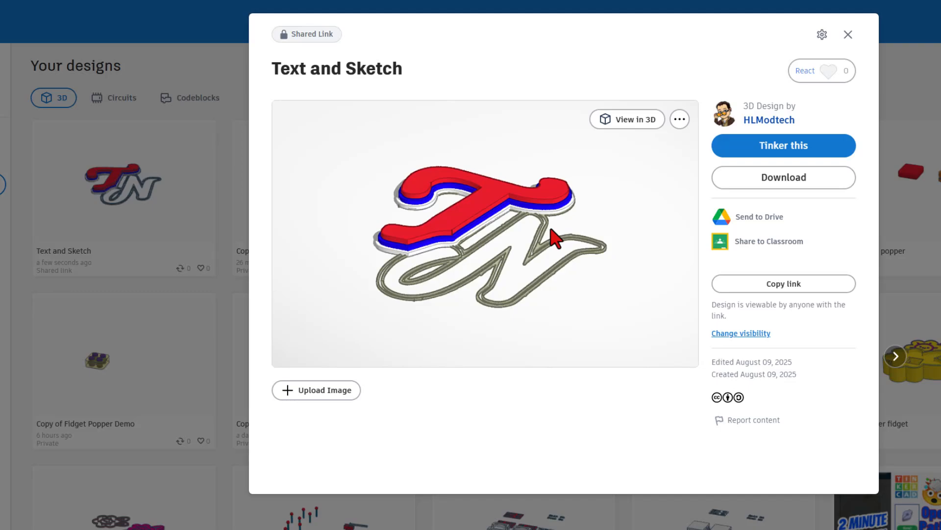
{"action": "mouse_move", "coordinate": [848, 34]}
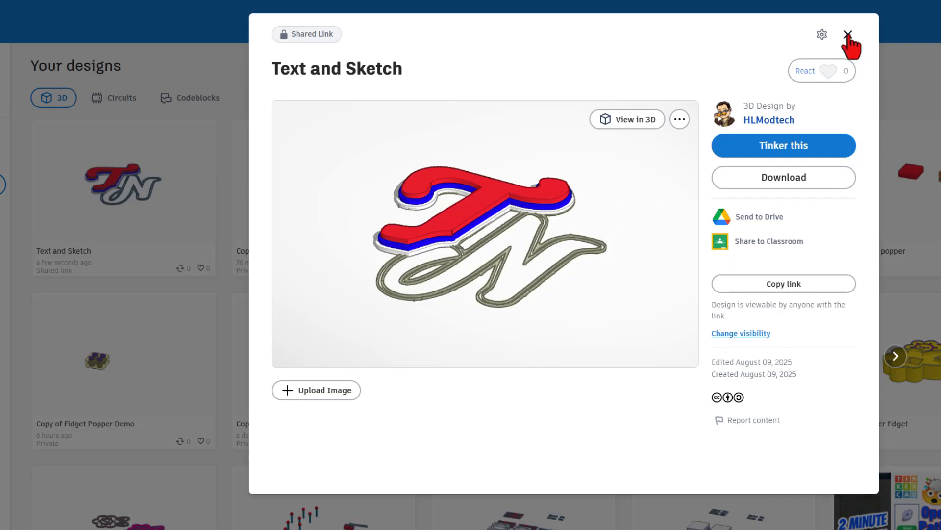
{"action": "left_click", "coordinate": [847, 34]}
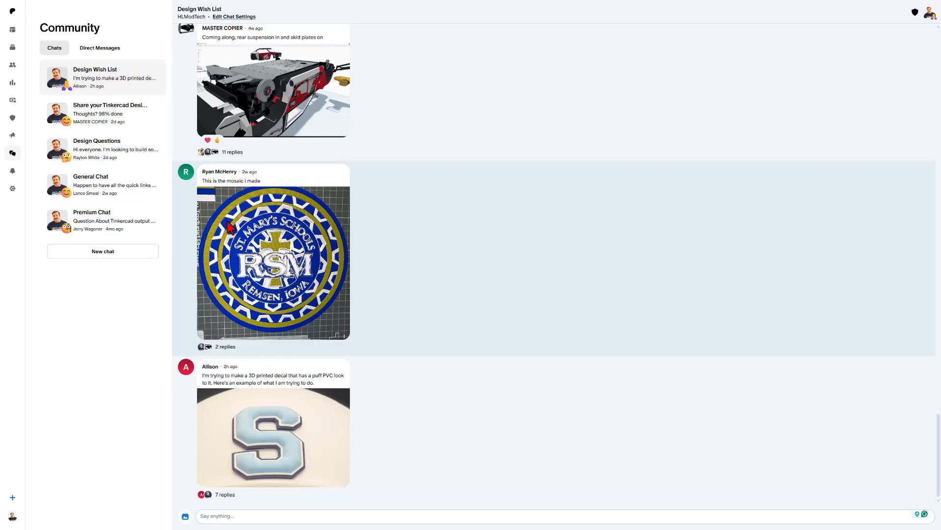
Open the puff PVC decal replies, scroll to the Tinkercad starter-solution reply, and follow its link.
{"action": "left_click", "coordinate": [225, 495]}
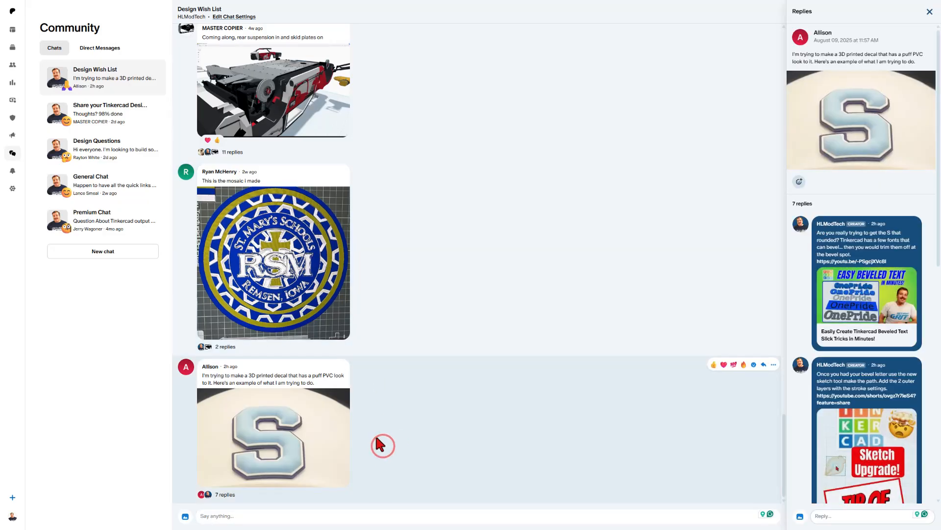
{"action": "scroll", "scroll_direction": "down", "scroll_amount": 3}
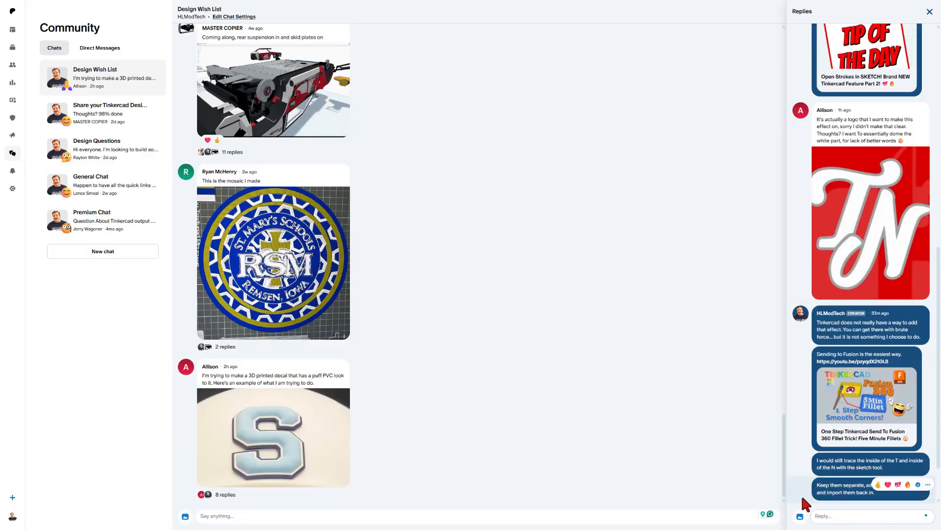
{"action": "scroll", "scroll_direction": "down", "scroll_amount": 3}
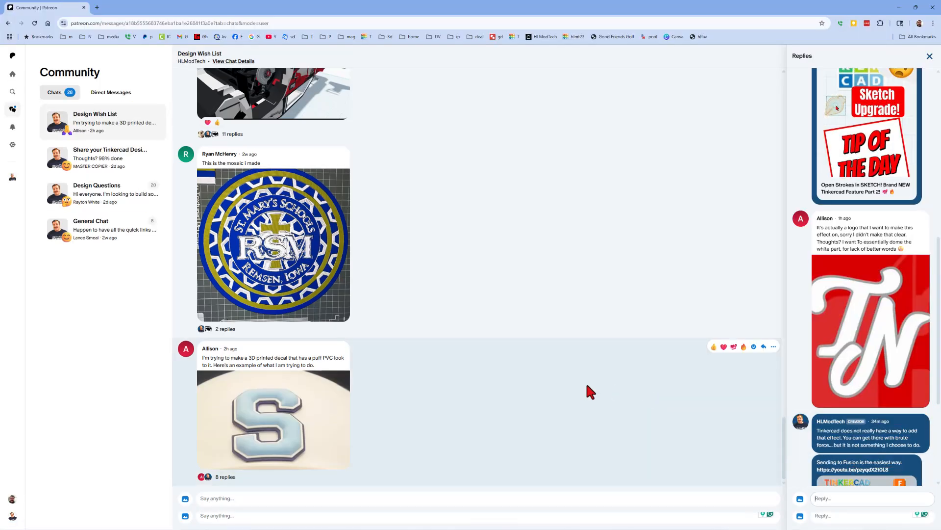
{"action": "mouse_move", "coordinate": [564, 415]}
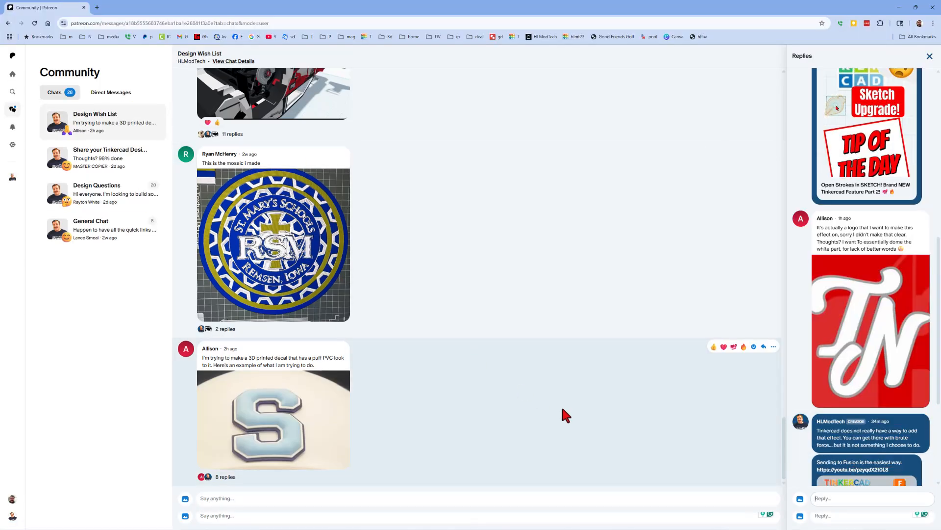
{"action": "scroll", "scroll_direction": "down", "scroll_amount": 3}
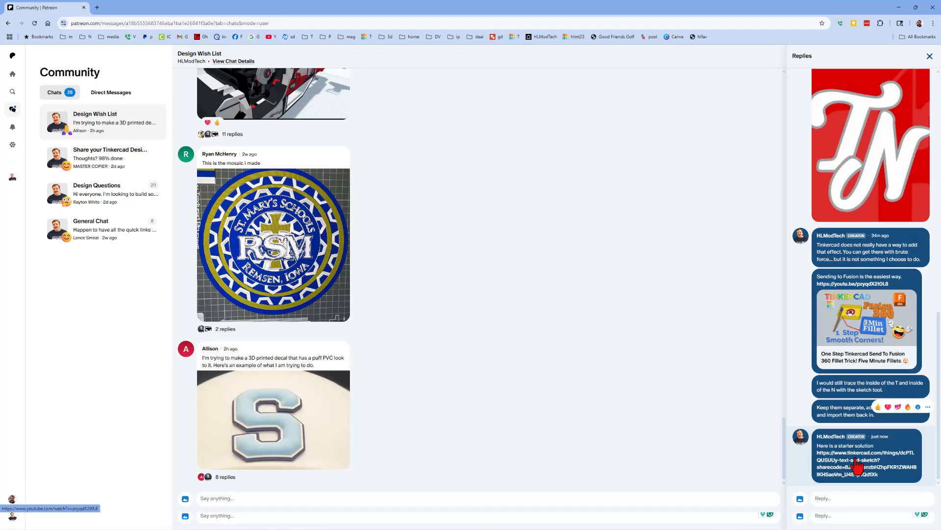
{"action": "left_click", "coordinate": [867, 456]}
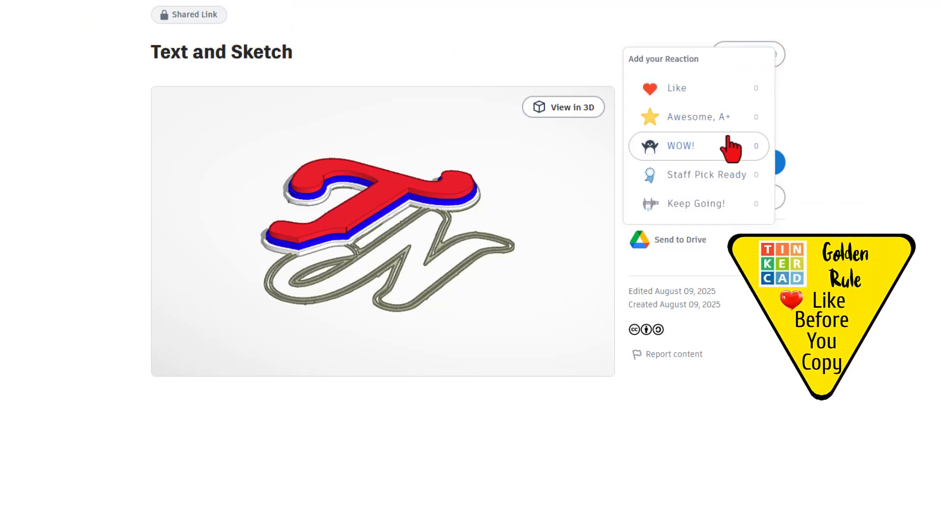
React WOW to the shared Text and Sketch design and start Copy and Tinker.
{"action": "left_click", "coordinate": [680, 146]}
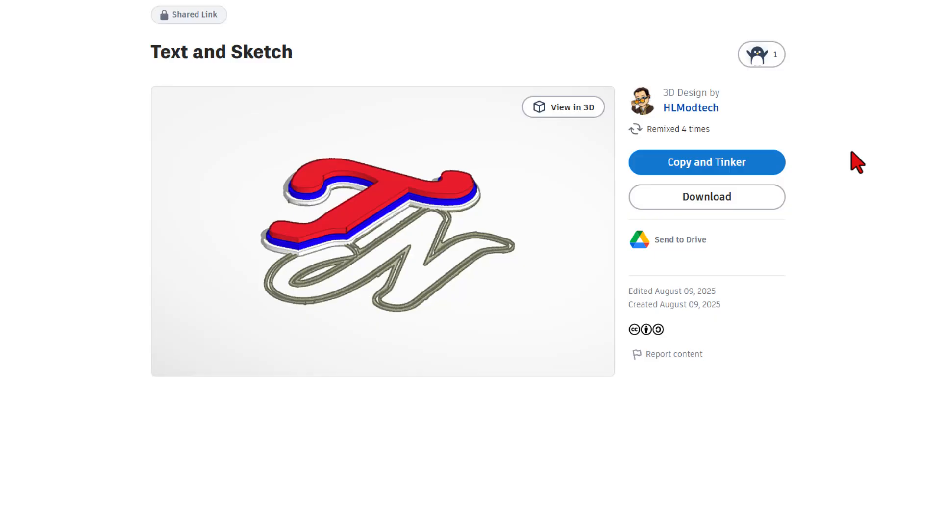
{"action": "mouse_move", "coordinate": [804, 180]}
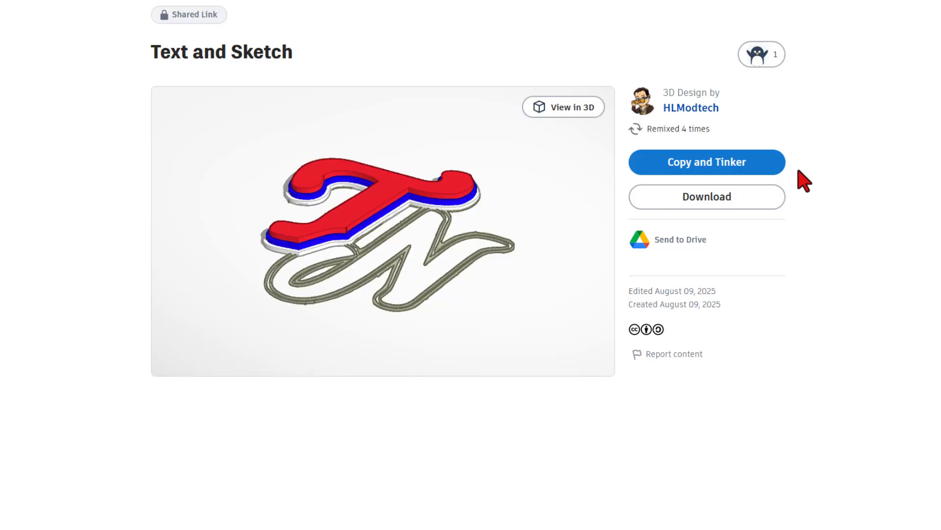
{"action": "scroll", "scroll_direction": "up", "scroll_amount": 3}
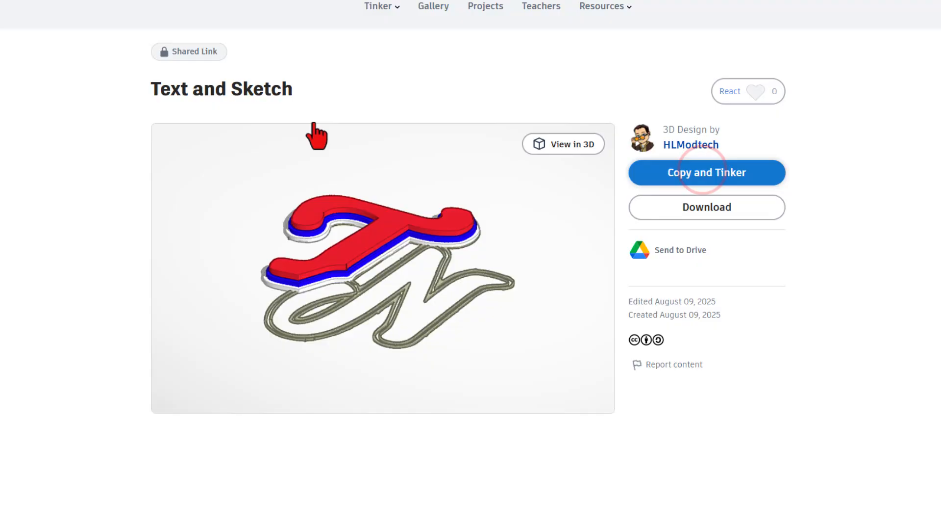
{"action": "left_click", "coordinate": [707, 173]}
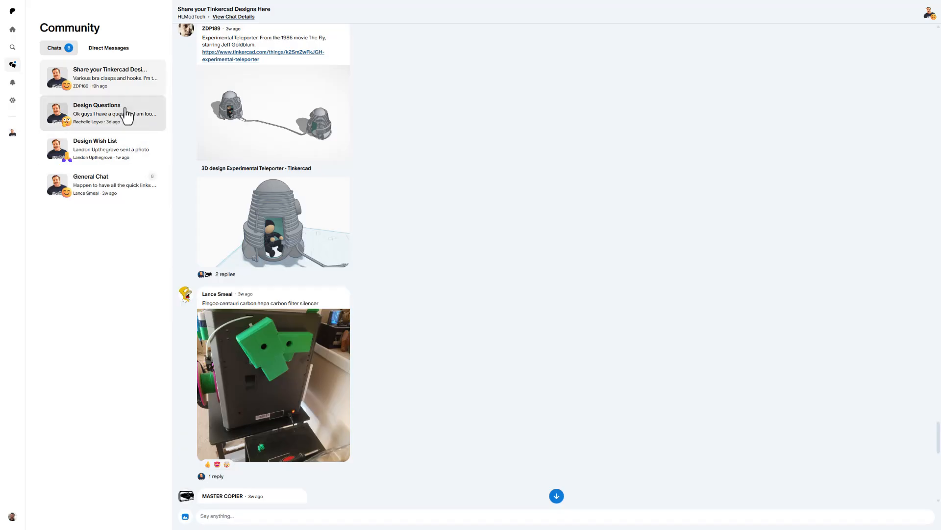
{"action": "mouse_move", "coordinate": [128, 121]}
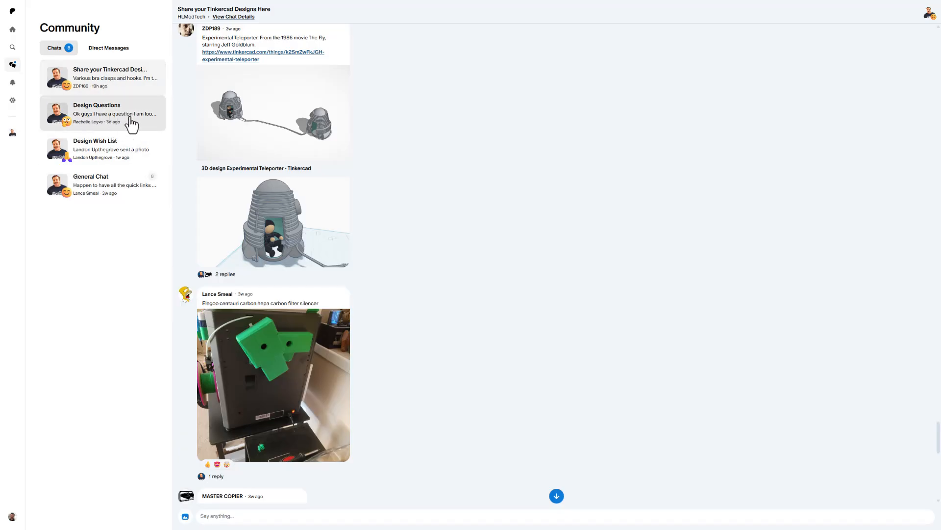
Switch to the Design Questions chat and scroll up through its posts.
{"action": "left_click", "coordinate": [102, 112]}
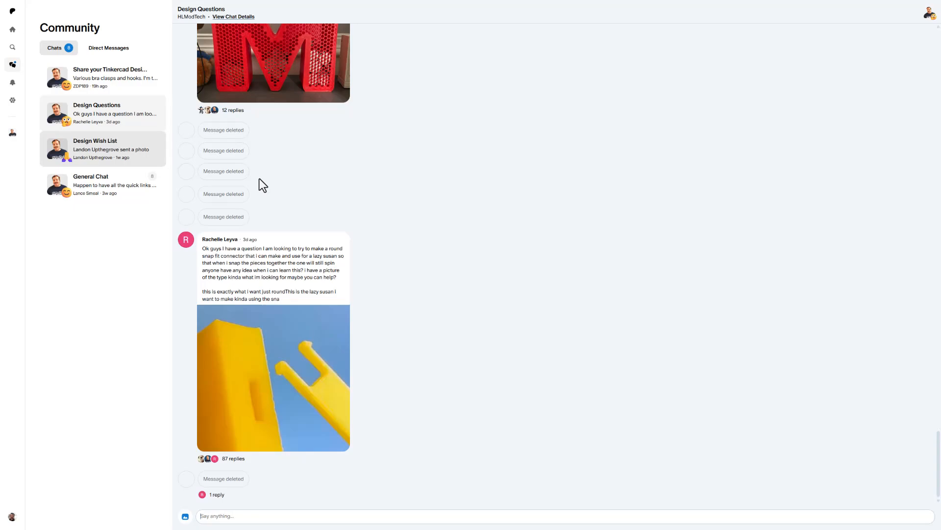
{"action": "scroll", "scroll_direction": "up", "scroll_amount": 3}
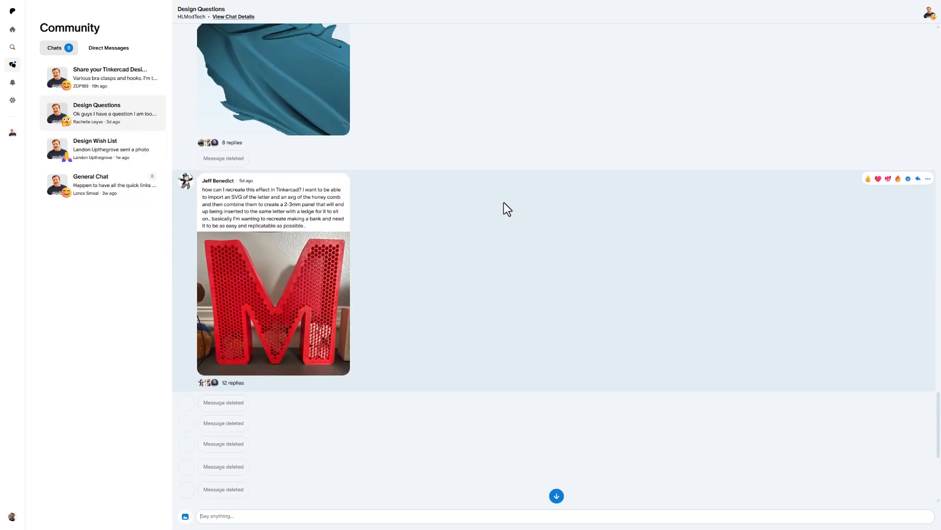
{"action": "scroll", "scroll_direction": "up", "scroll_amount": 3}
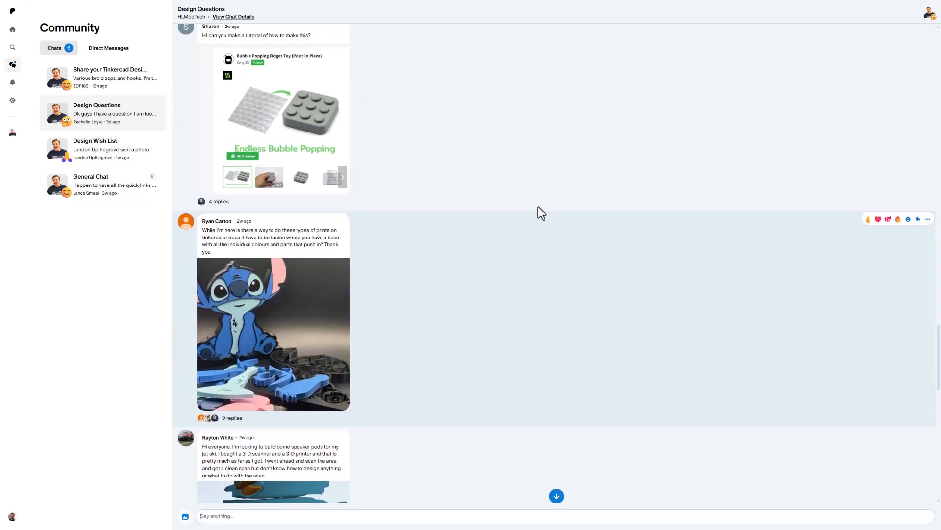
Open a post's replies and read through the lazy susan snap connector thread.
{"action": "left_click", "coordinate": [220, 201]}
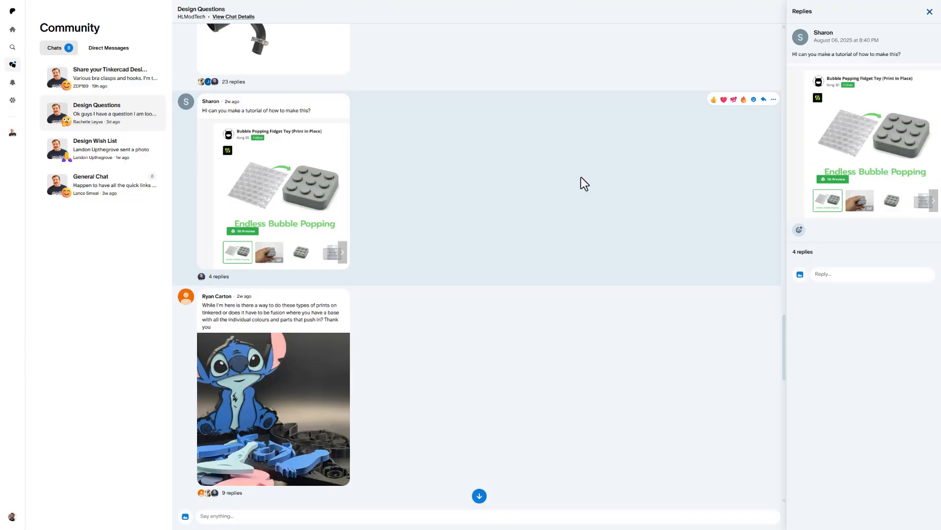
{"action": "scroll", "scroll_direction": "down", "scroll_amount": 3}
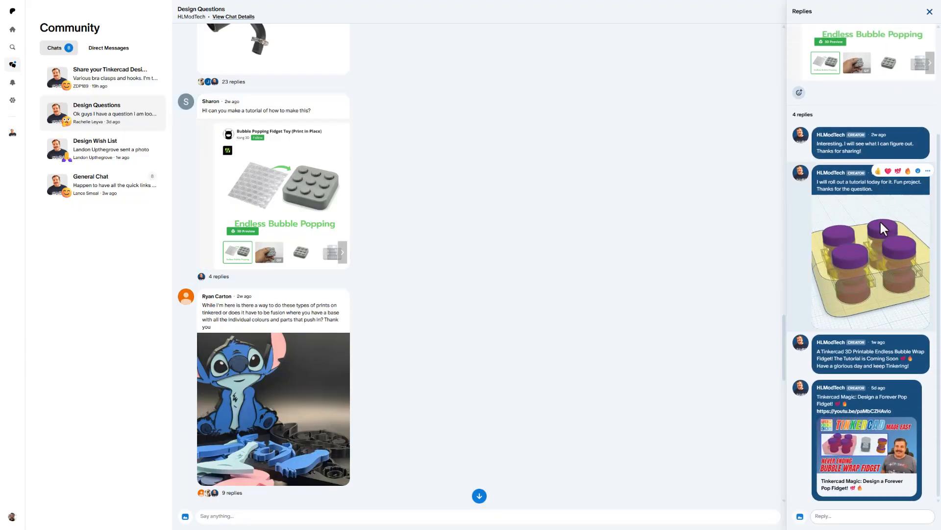
{"action": "mouse_move", "coordinate": [588, 240]}
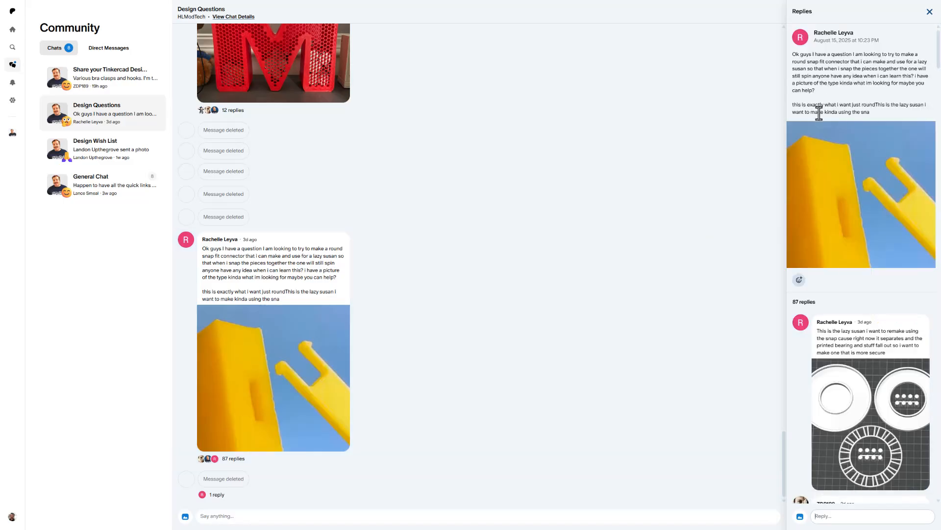
{"action": "scroll", "scroll_direction": "down", "scroll_amount": 3}
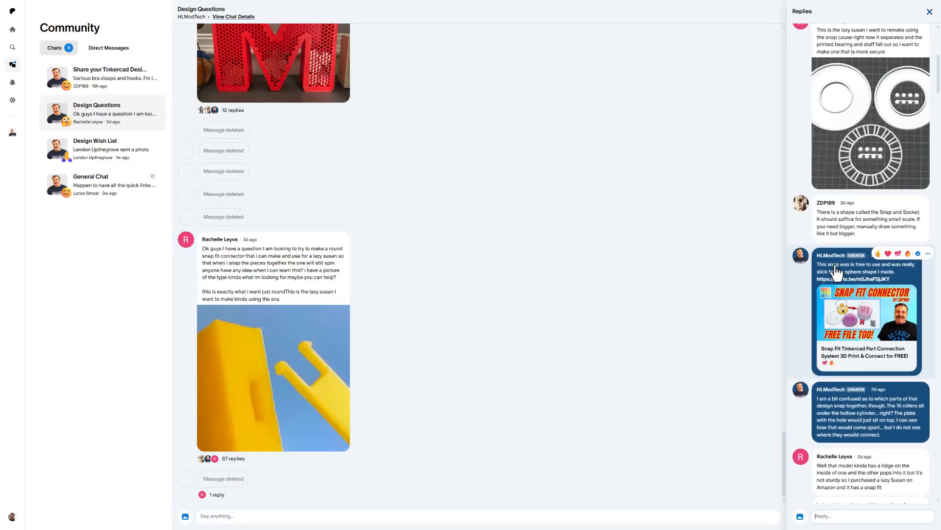
{"action": "scroll", "scroll_direction": "down", "scroll_amount": 3}
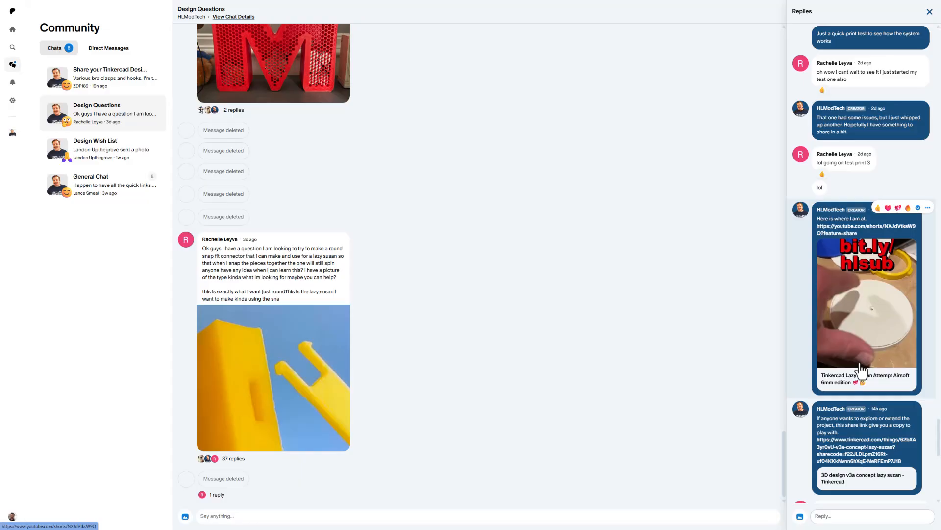
{"action": "scroll", "scroll_direction": "down", "scroll_amount": 3}
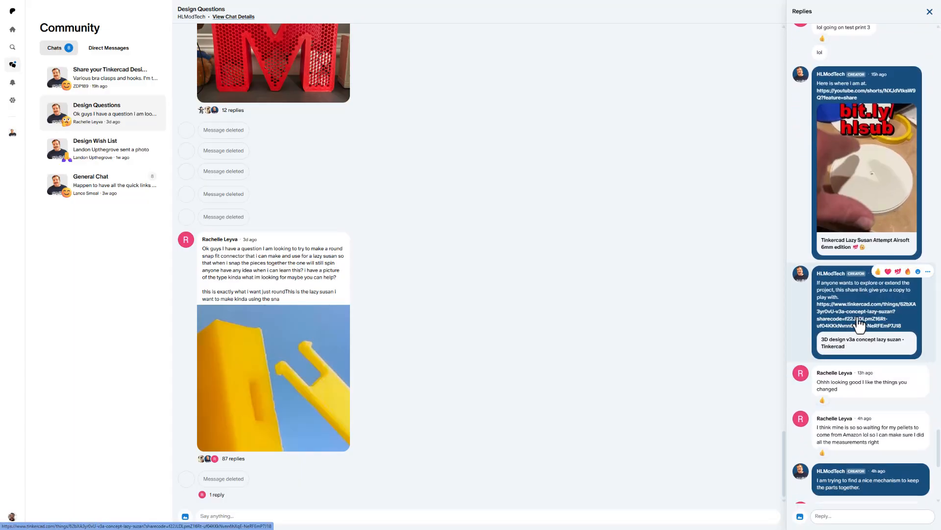
{"action": "scroll", "scroll_direction": "up", "scroll_amount": 3}
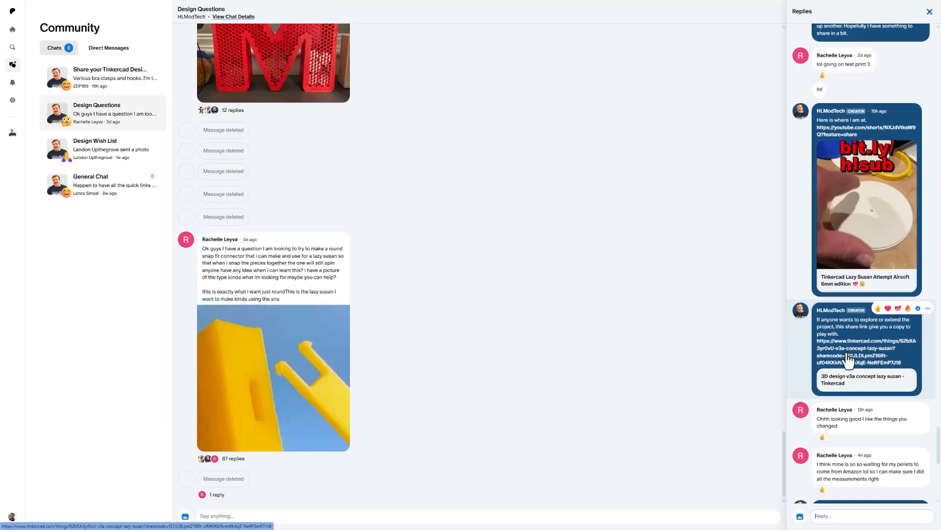
{"action": "mouse_move", "coordinate": [856, 354]}
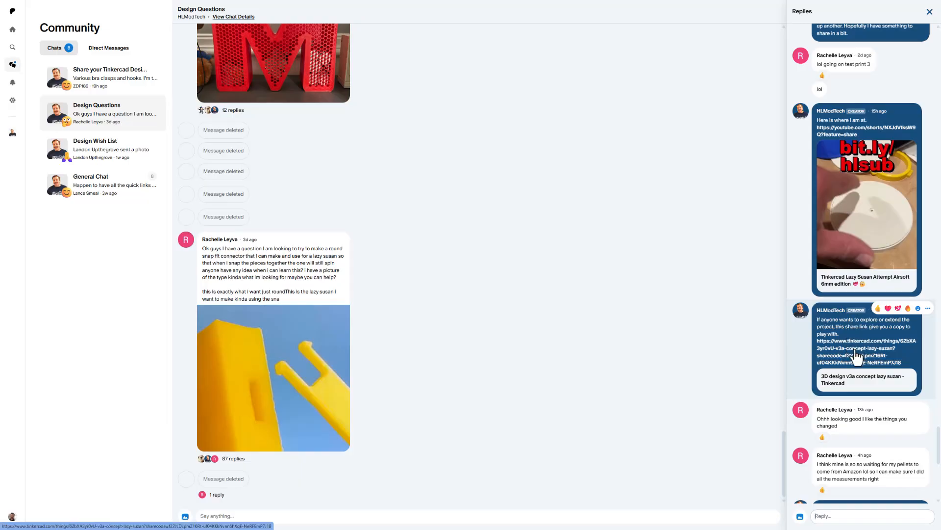